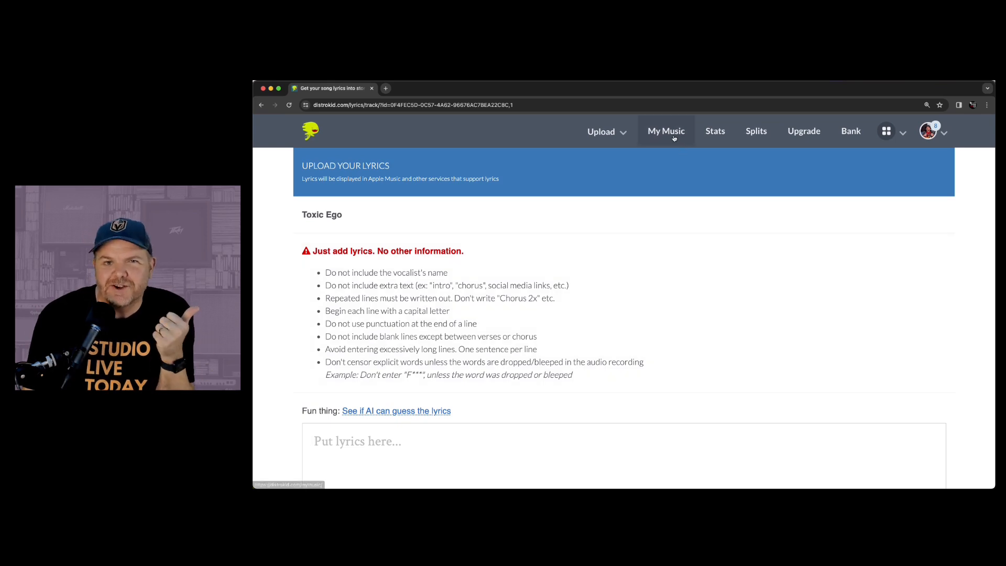
Step: Return to My Music and browse the full release list, ending at the top
left_click(666, 131)
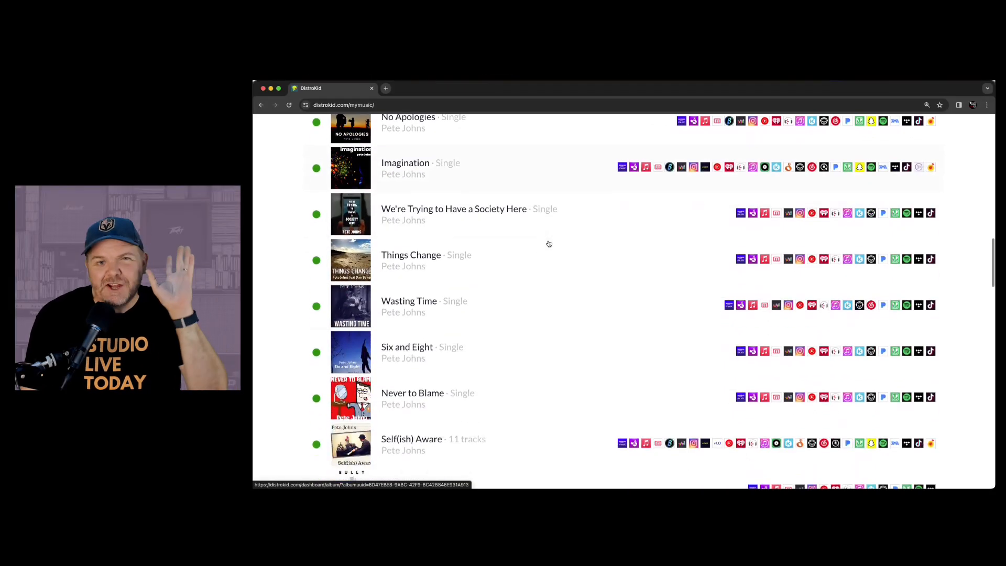
scroll("down", 3)
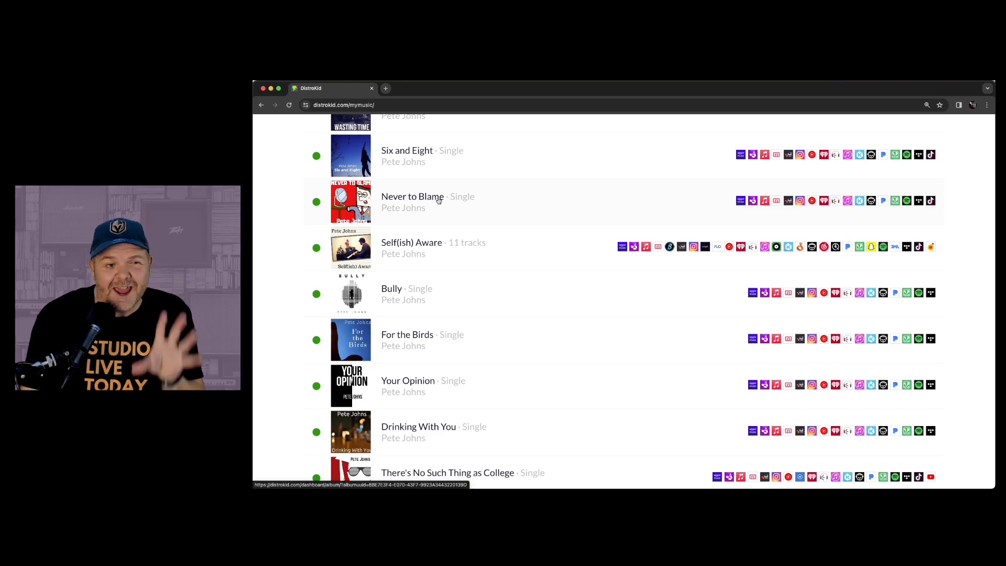
scroll("up", 3)
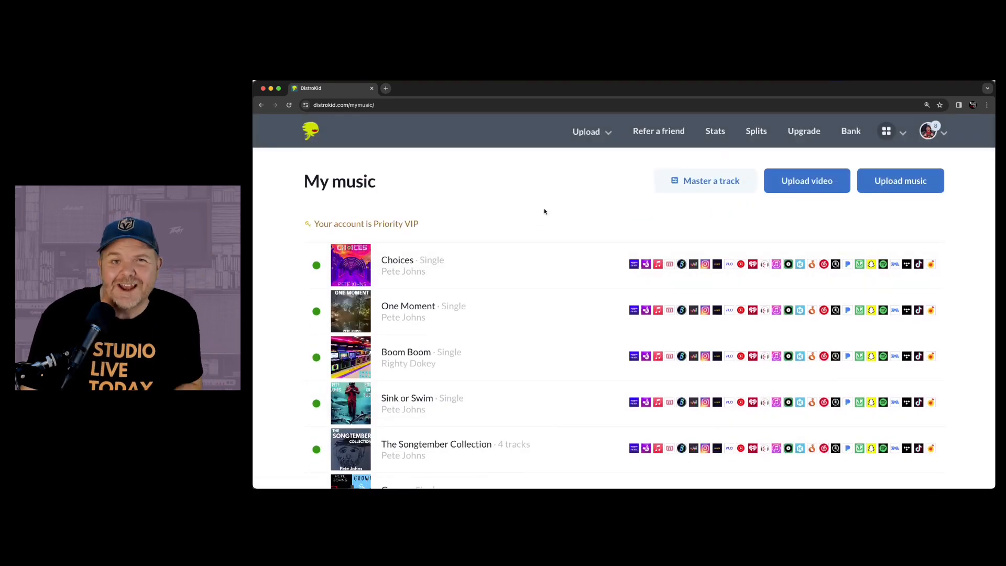
mouse_move(801, 214)
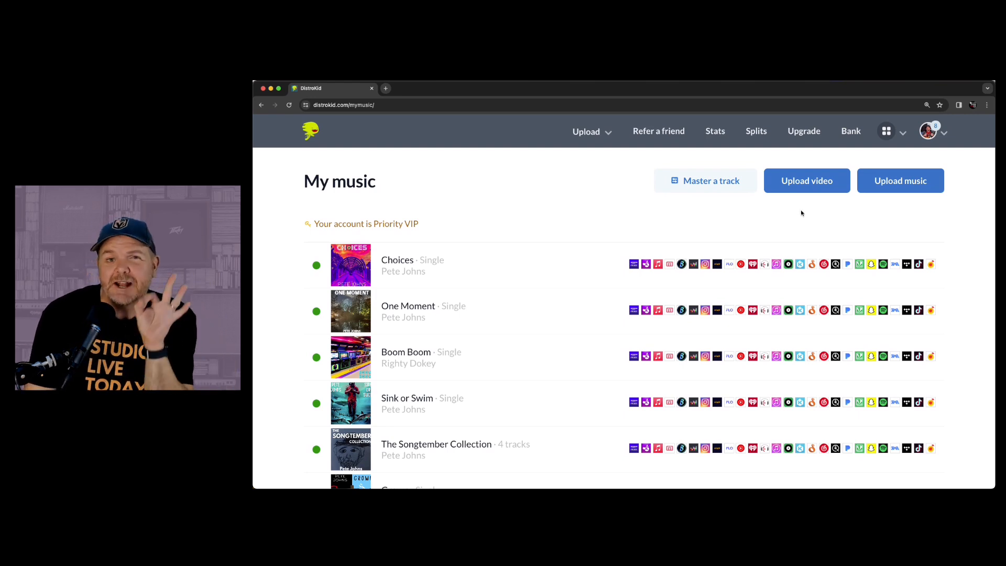
left_click(803, 131)
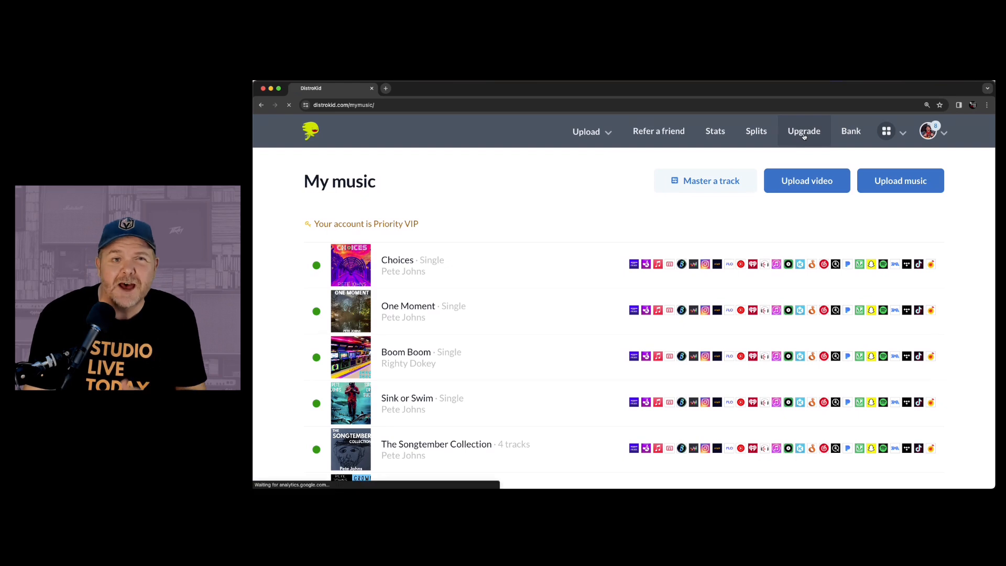
left_click(803, 131)
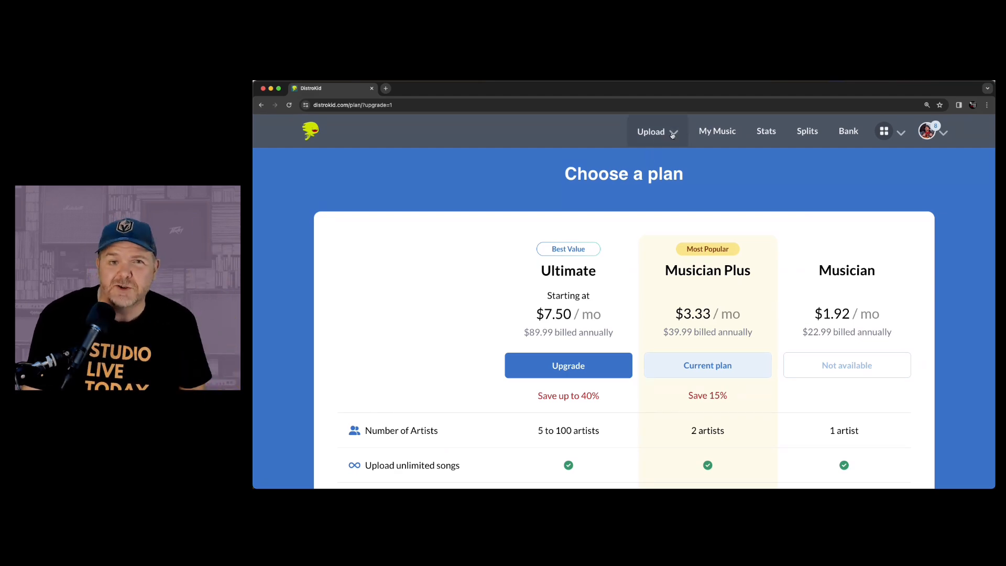
left_click(716, 131)
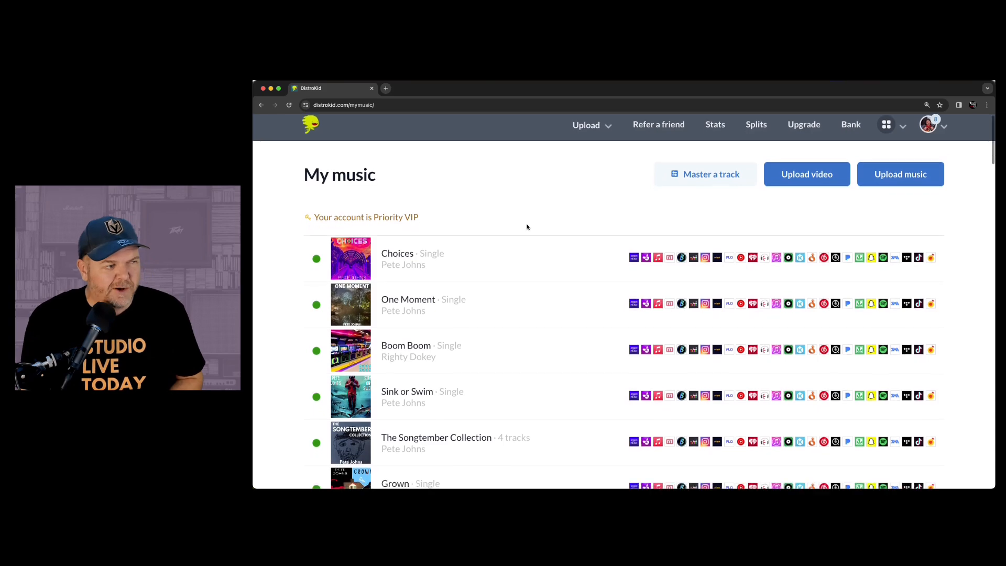
Step: Scroll to the Toxic Ego single and open its release page
scroll("down", 3)
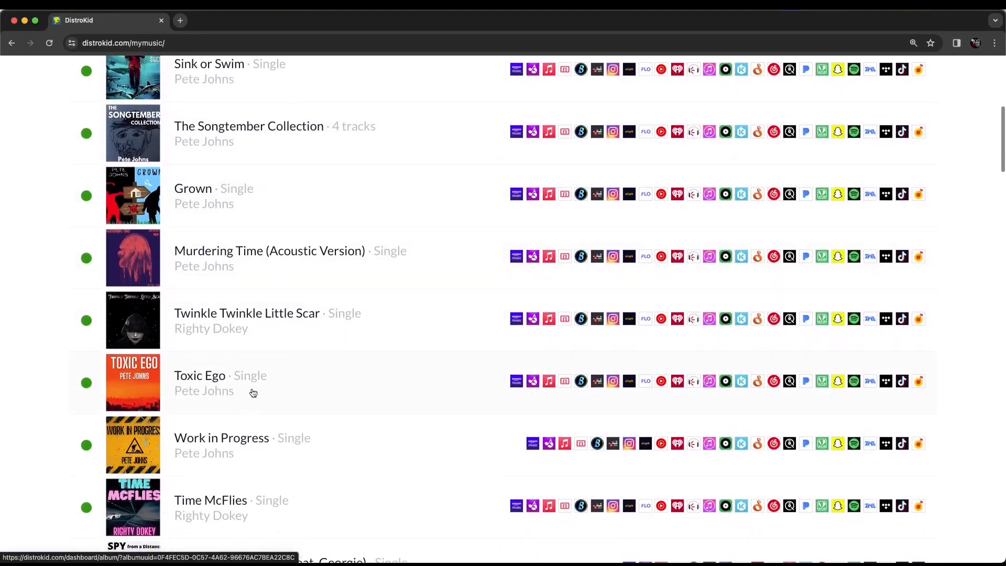
left_click(200, 375)
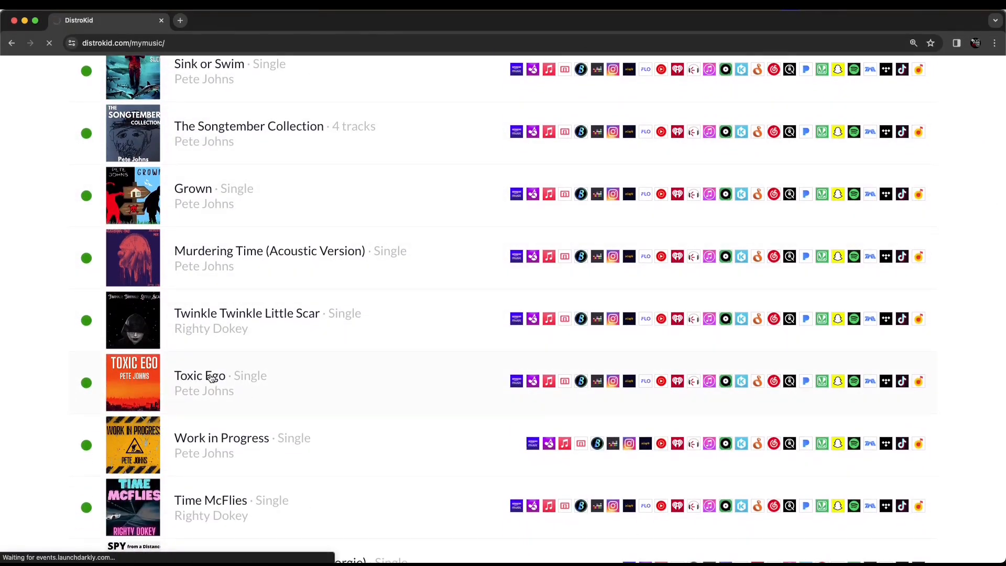
left_click(200, 375)
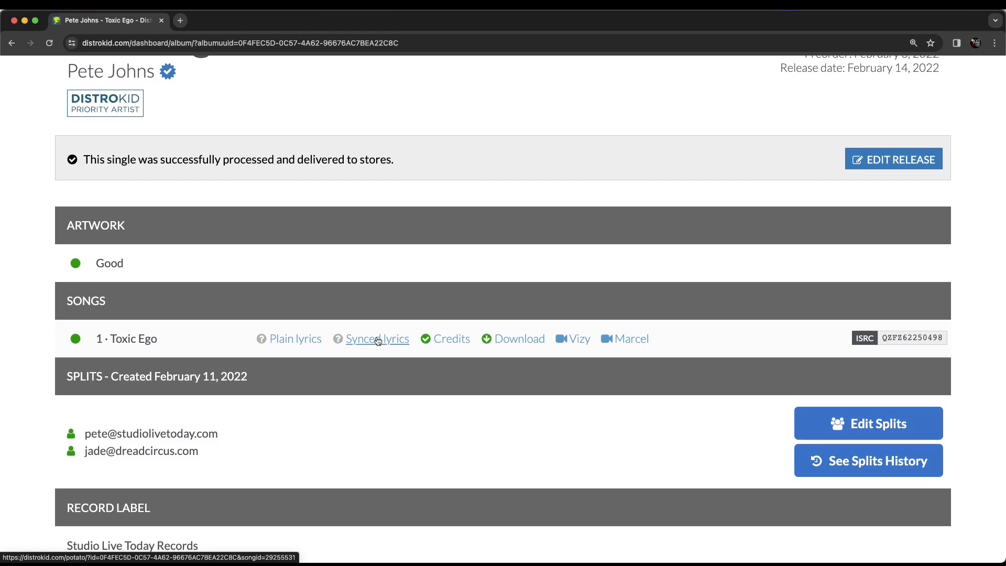
Step: Open Toxic Ego's lyrics form from the Songs section and focus the empty lyrics box
left_click(378, 339)
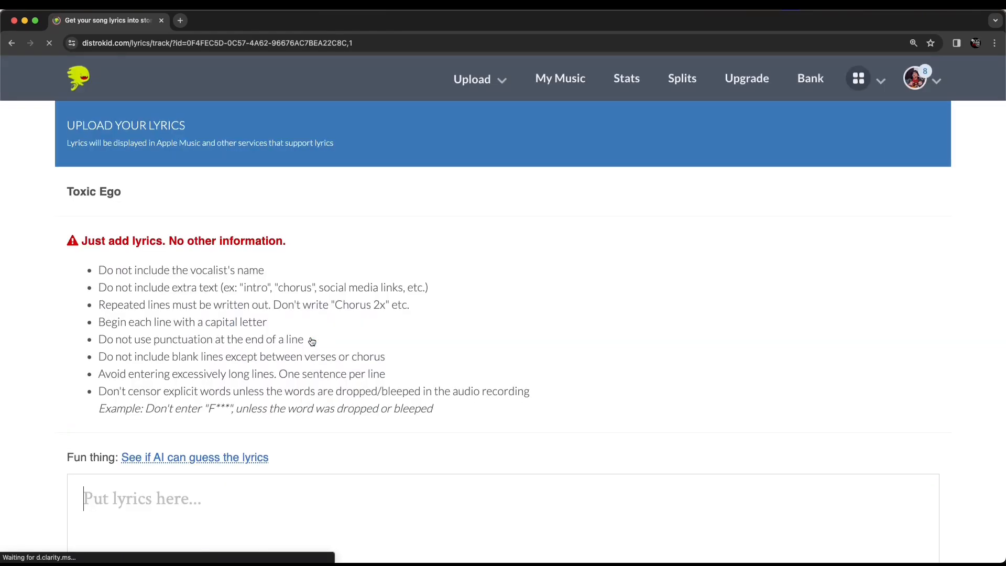
scroll("down", 3)
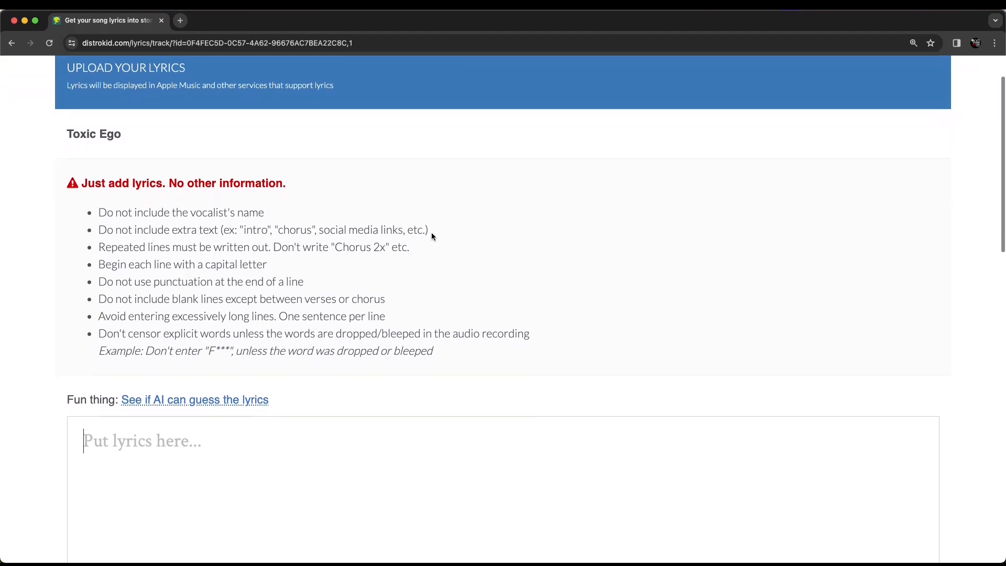
scroll("down", 3)
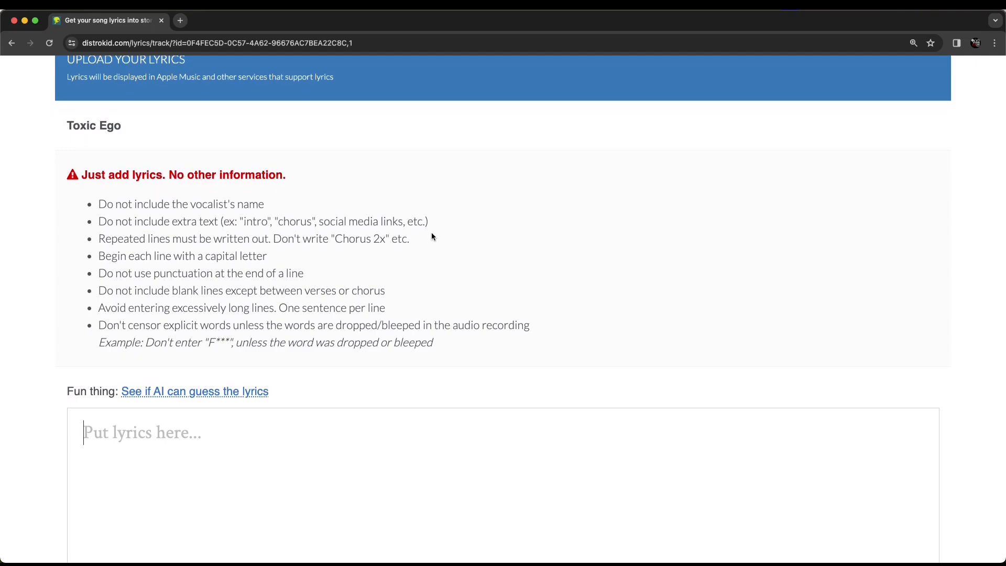
mouse_move(434, 245)
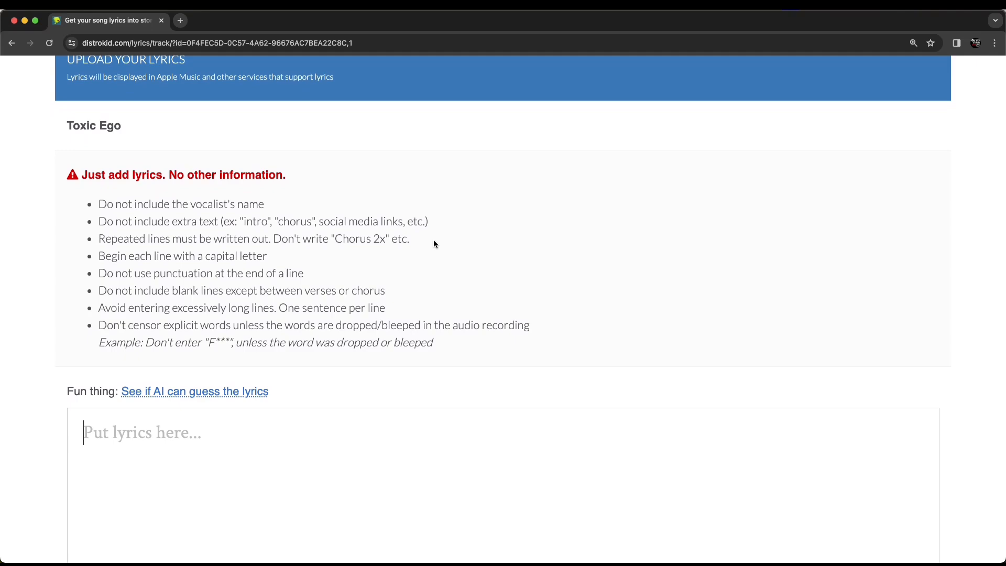
scroll("down", 3)
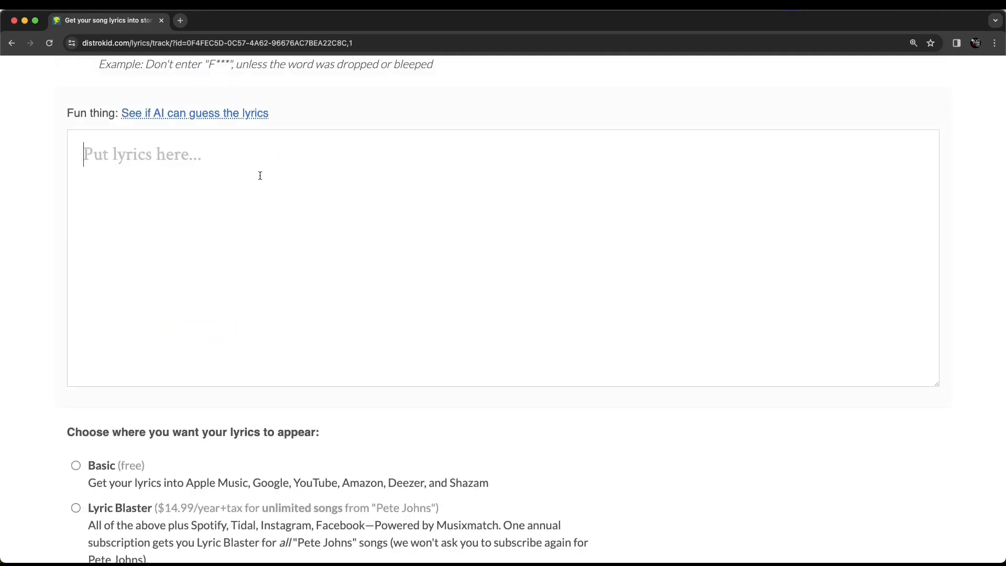
mouse_move(448, 229)
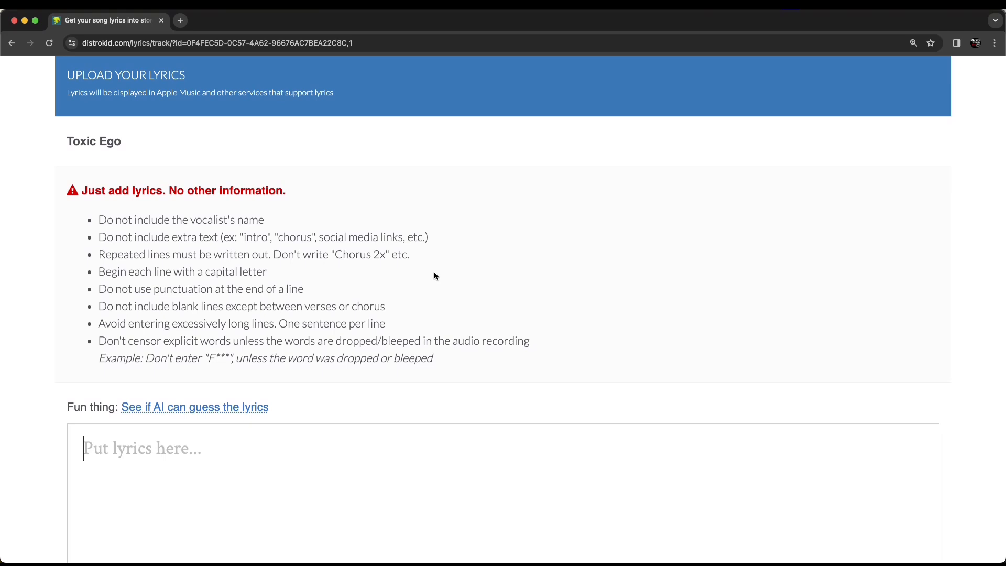
mouse_move(365, 352)
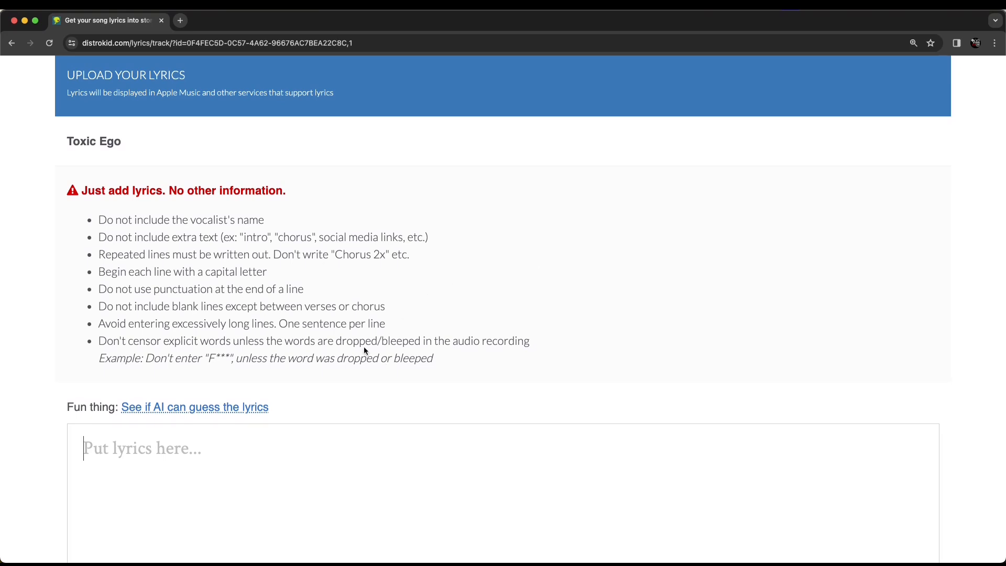
scroll("down", 3)
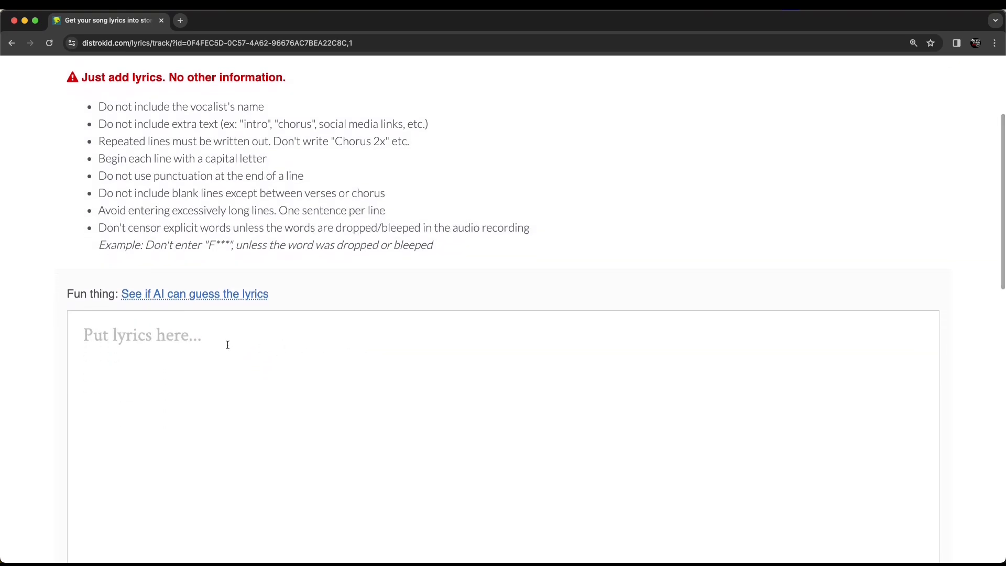
left_click(141, 335)
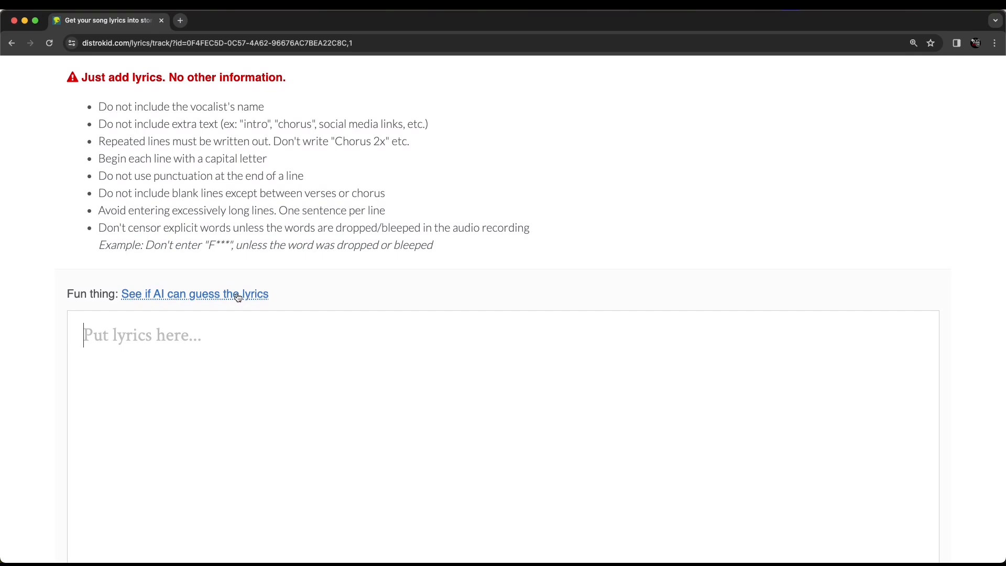
Step: Run 'See if AI can guess the lyrics' for Toxic Ego
left_click(195, 294)
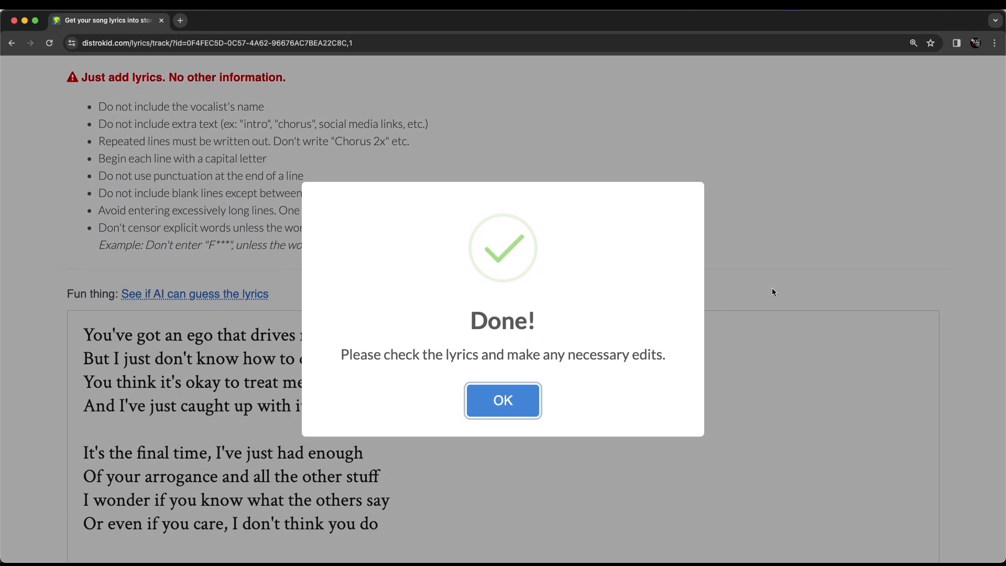
mouse_move(555, 371)
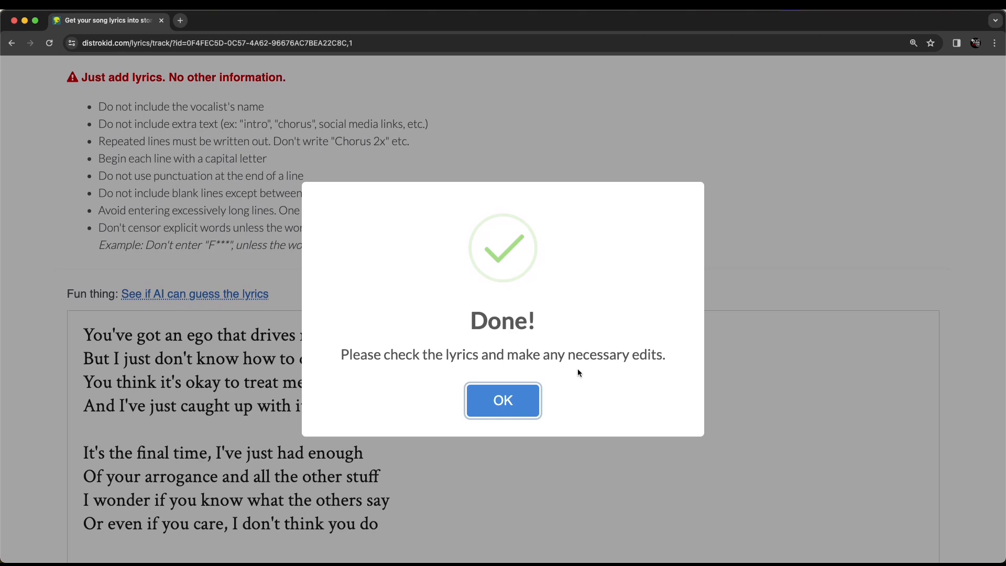
mouse_move(583, 380)
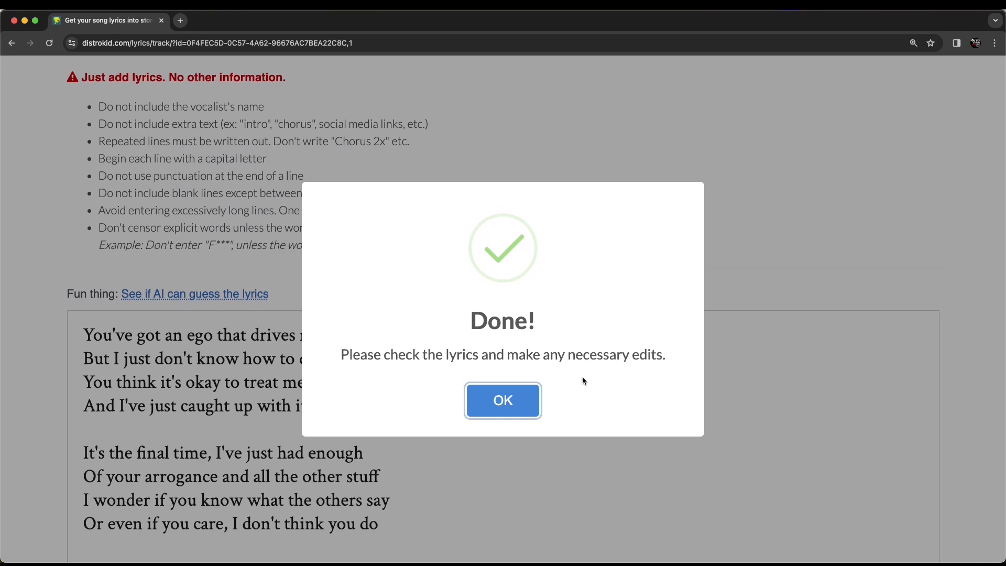
Step: Dismiss the AI notice and finish the verse line as 'And I just put up with it'
left_click(503, 400)
type("And I just put")
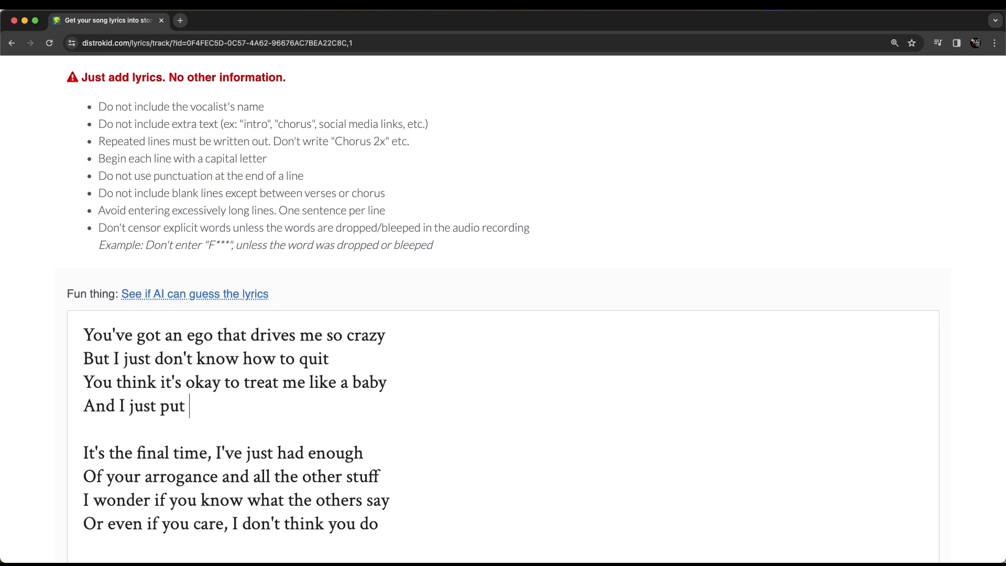
type("up with it")
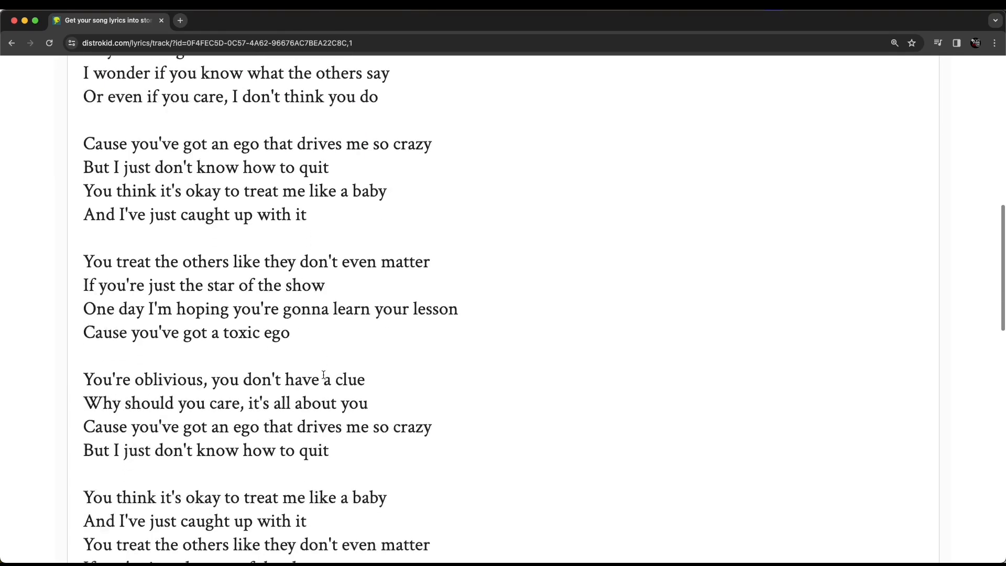
scroll("down", 3)
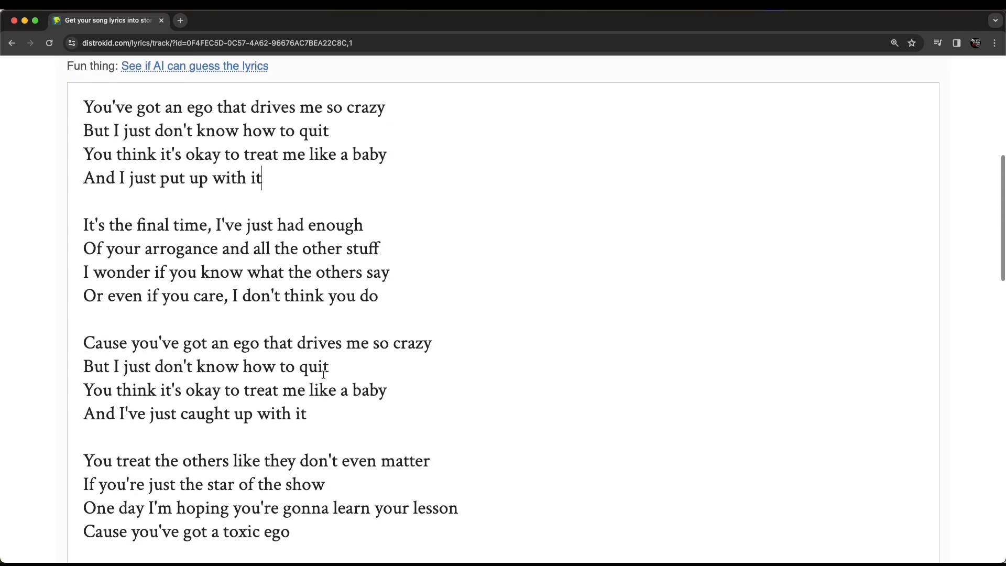
scroll("down", 3)
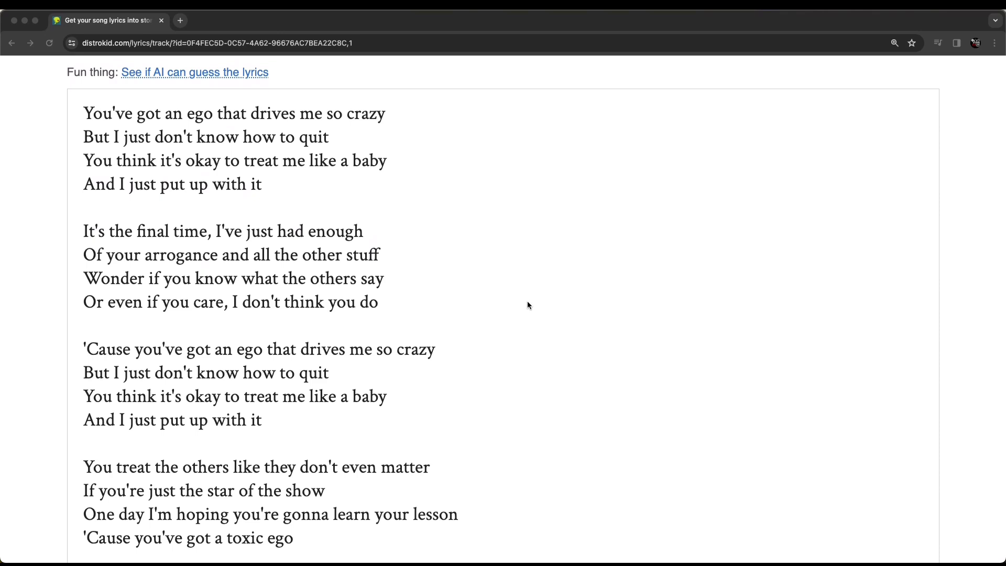
mouse_move(429, 269)
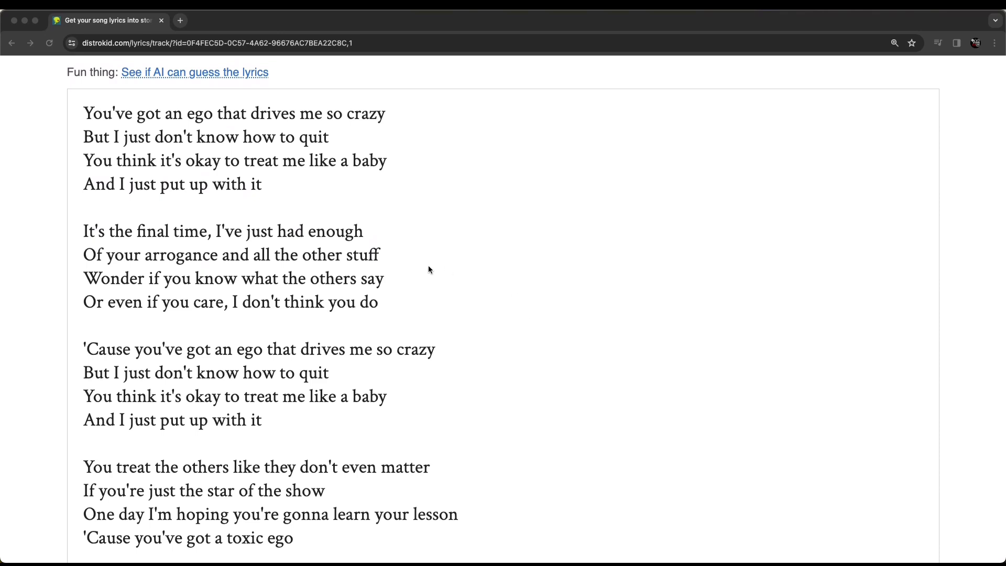
mouse_move(119, 320)
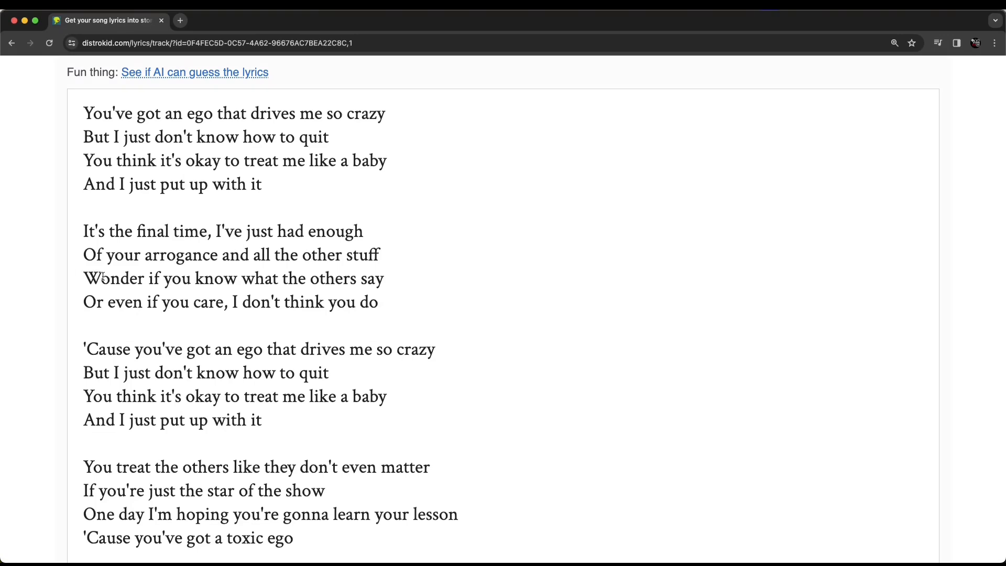
Step: Replace the closing 'How now' lyric line with 'Oh no'
scroll("down", 3)
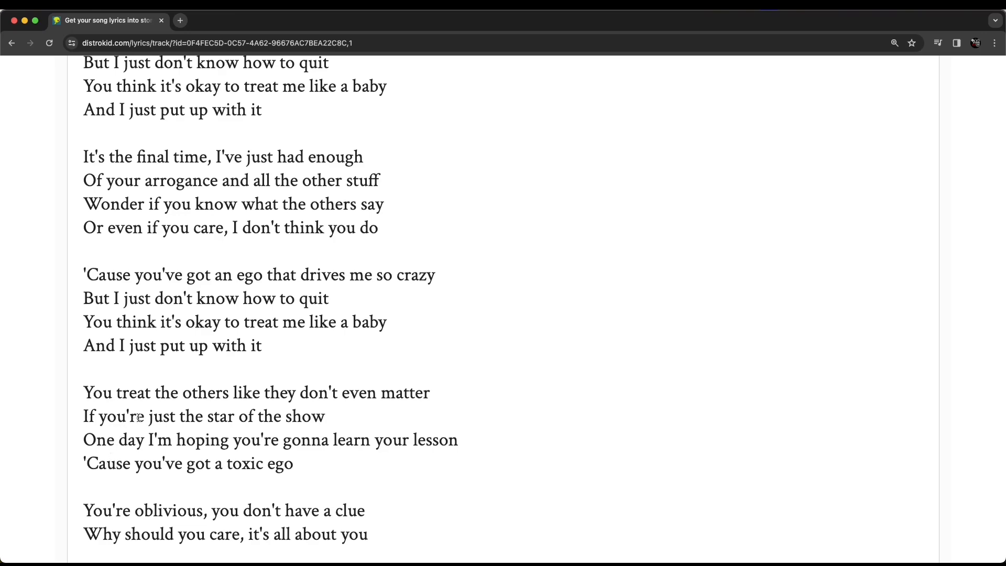
scroll("down", 3)
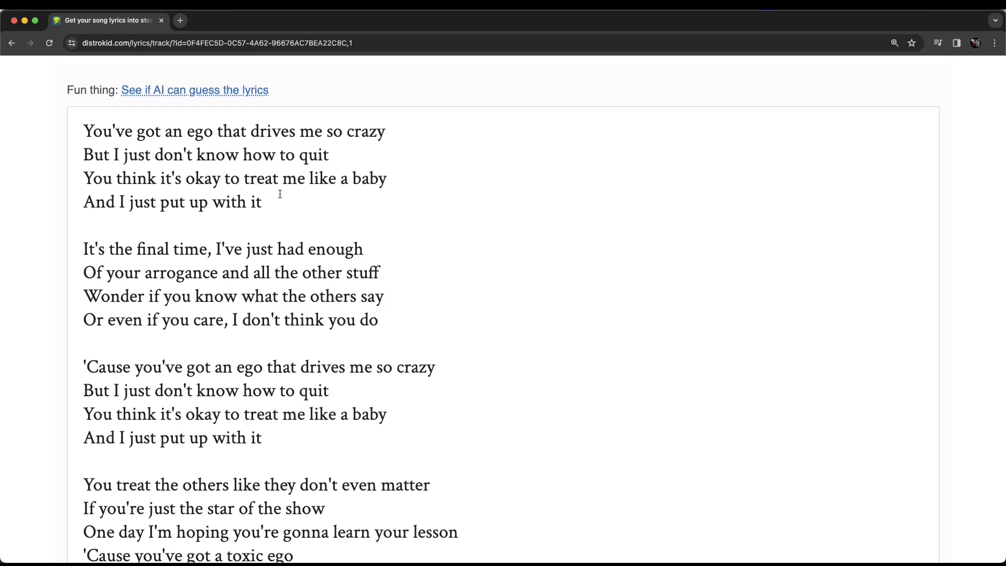
left_click(262, 437)
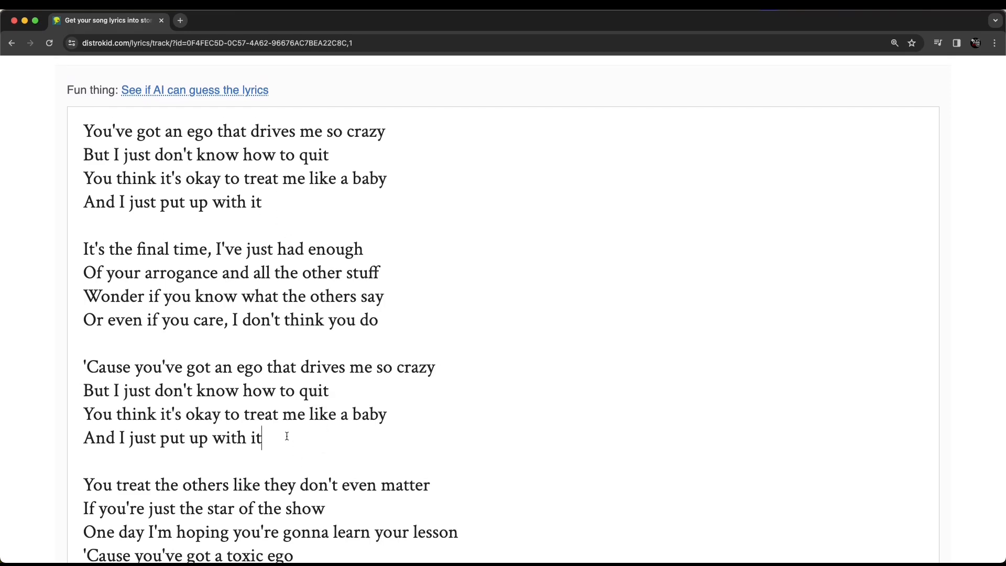
scroll("down", 3)
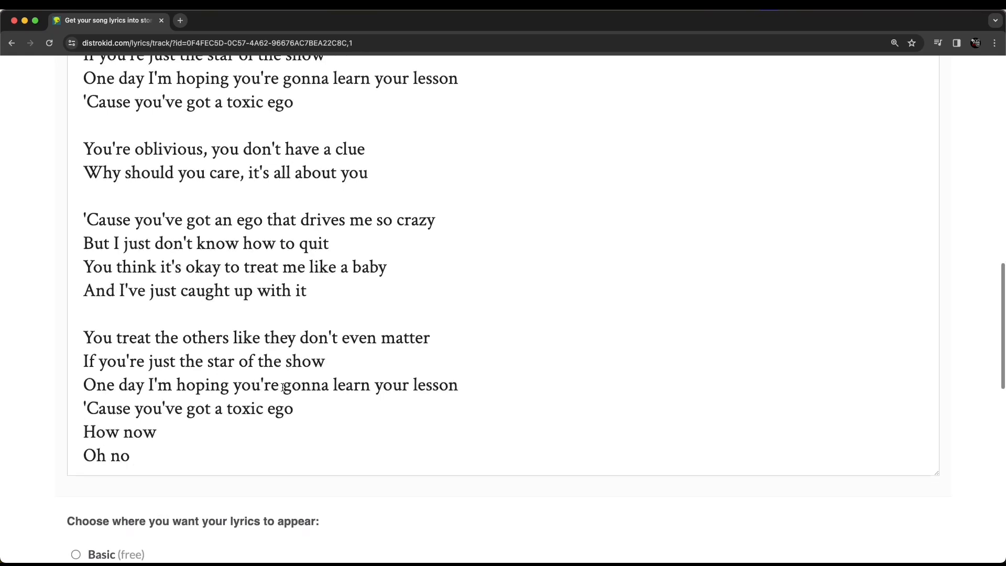
scroll("down", 3)
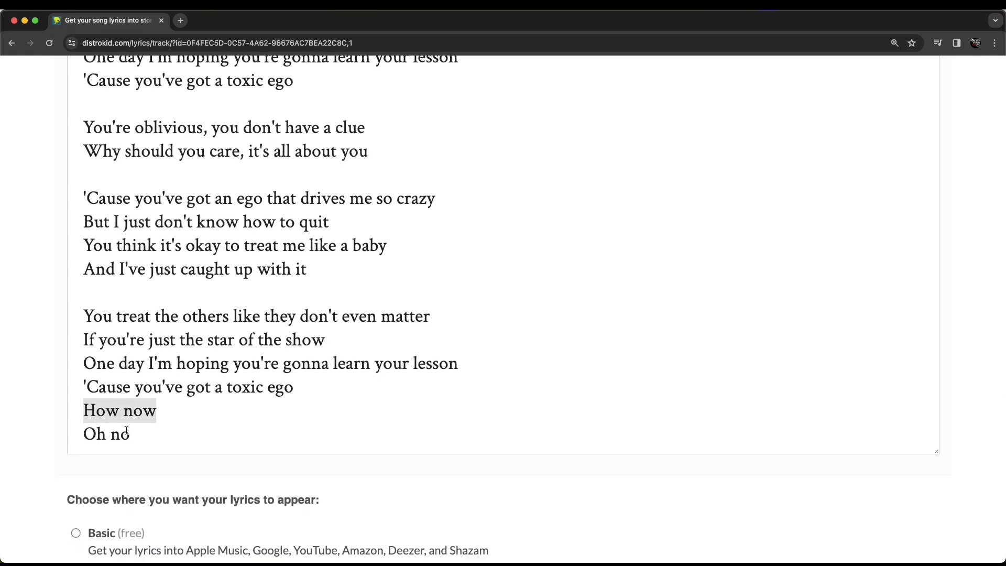
type("Oh no")
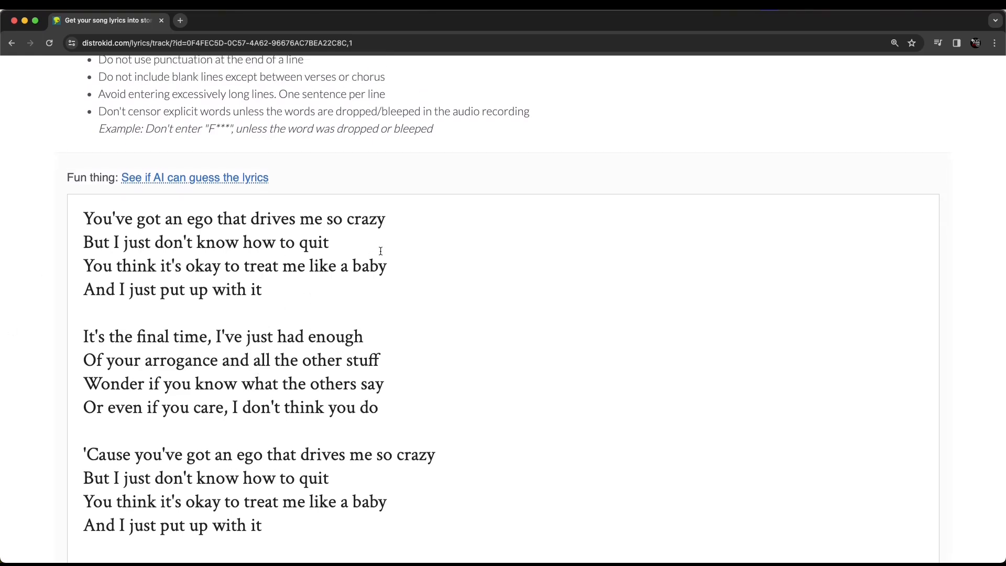
scroll("down", 3)
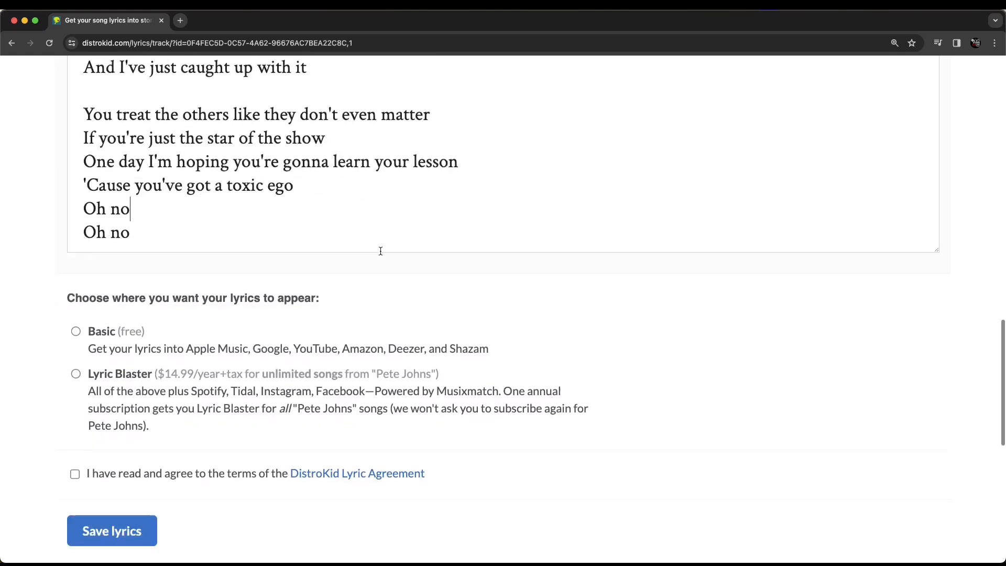
scroll("down", 3)
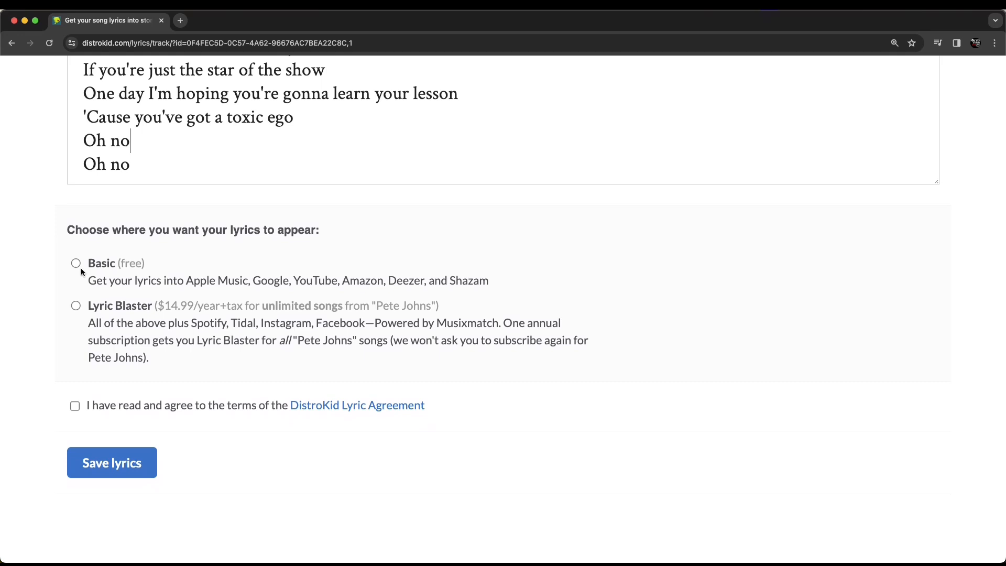
scroll("down", 3)
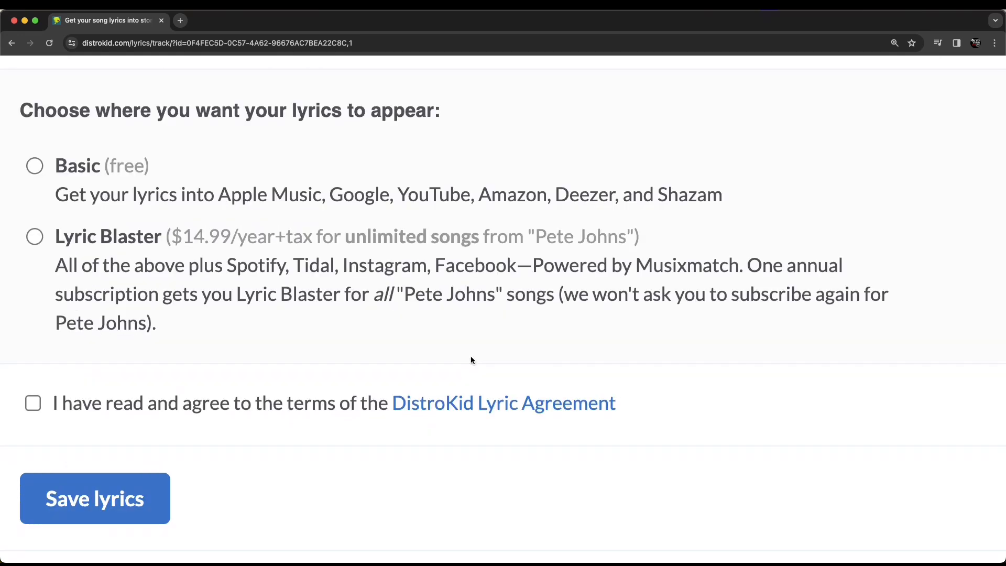
mouse_move(482, 349)
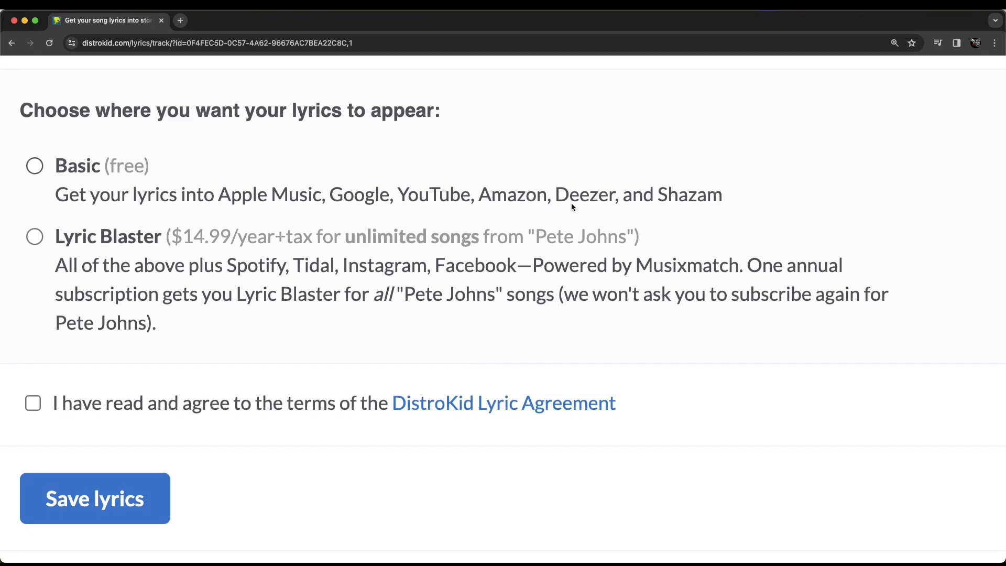
mouse_move(254, 276)
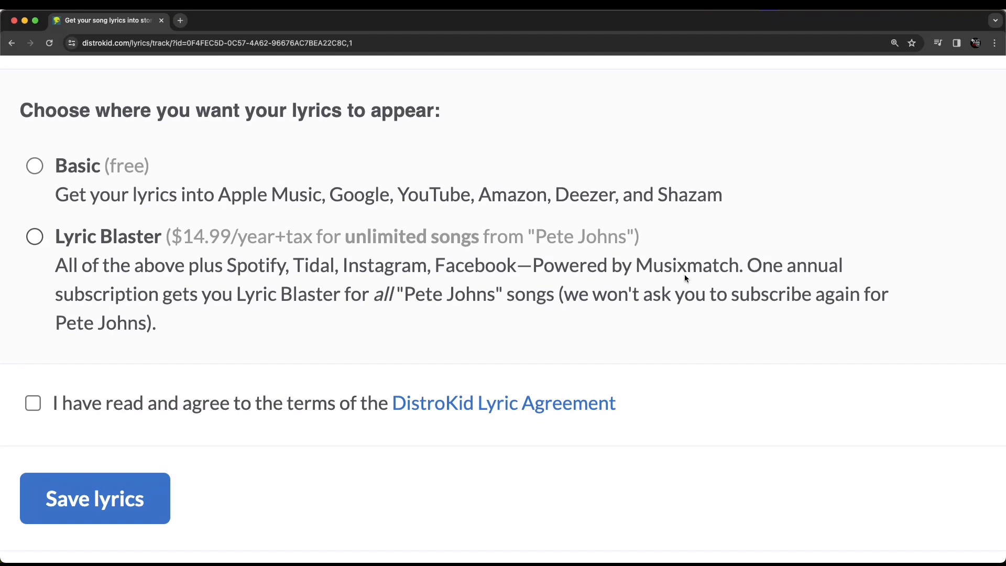
mouse_move(702, 278)
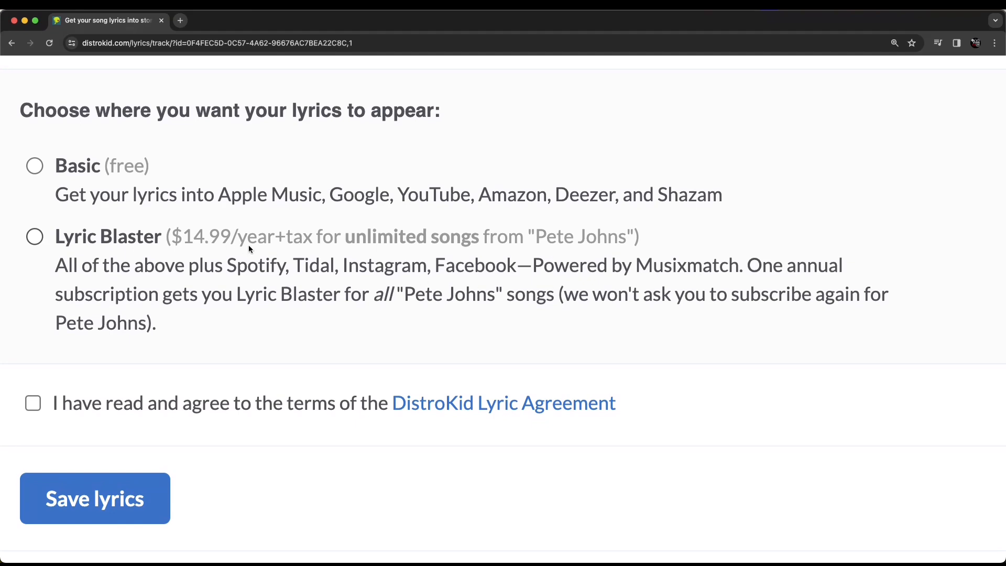
mouse_move(400, 275)
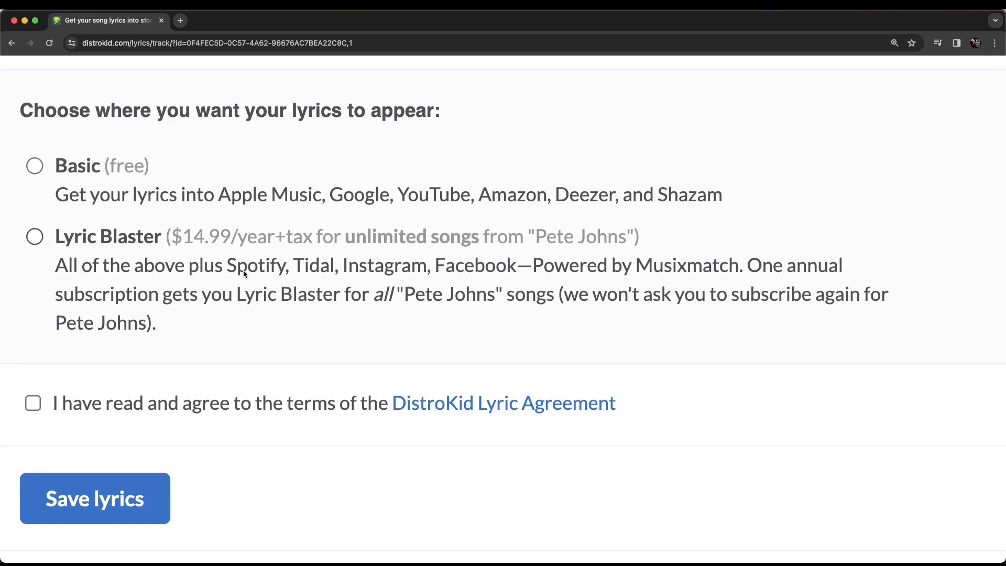
Step: Choose free Basic distribution, accept the Lyric Agreement, and save the Toxic Ego lyrics
left_click(35, 166)
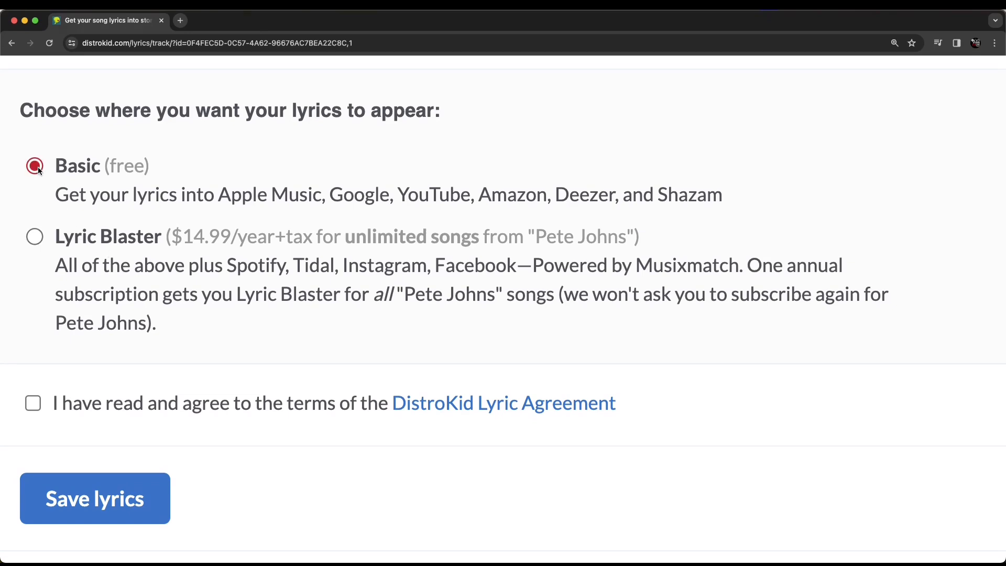
left_click(33, 403)
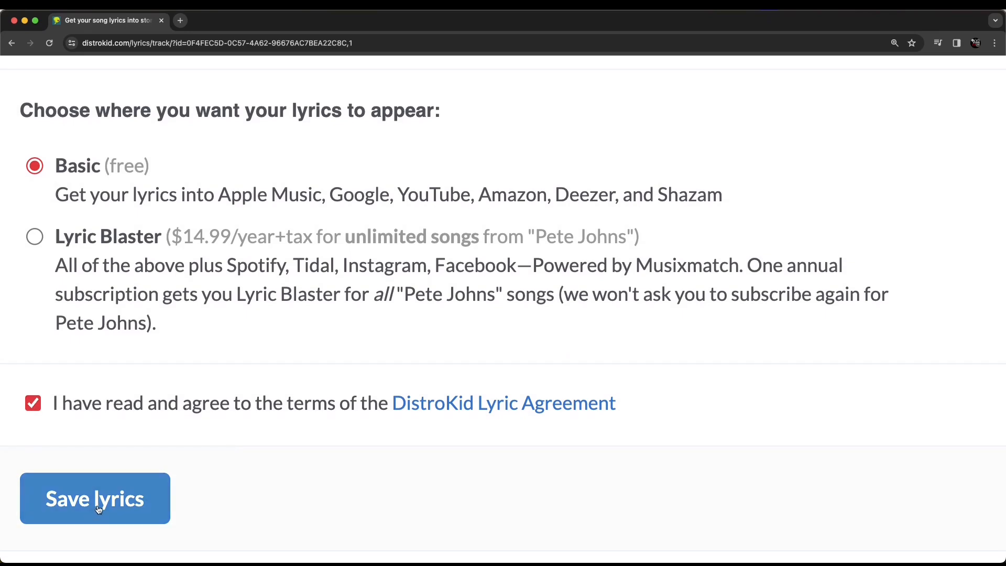
left_click(94, 498)
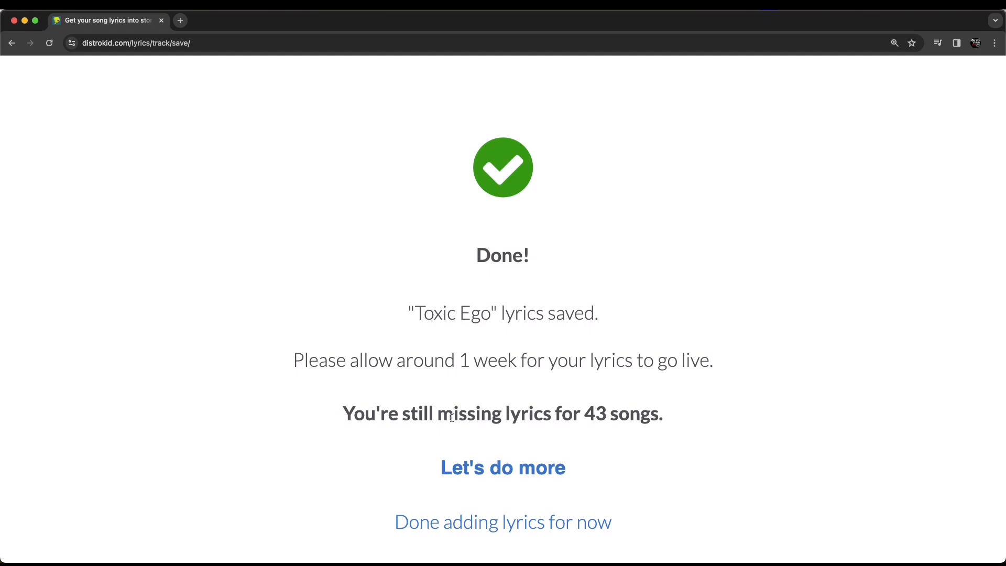
mouse_move(595, 418)
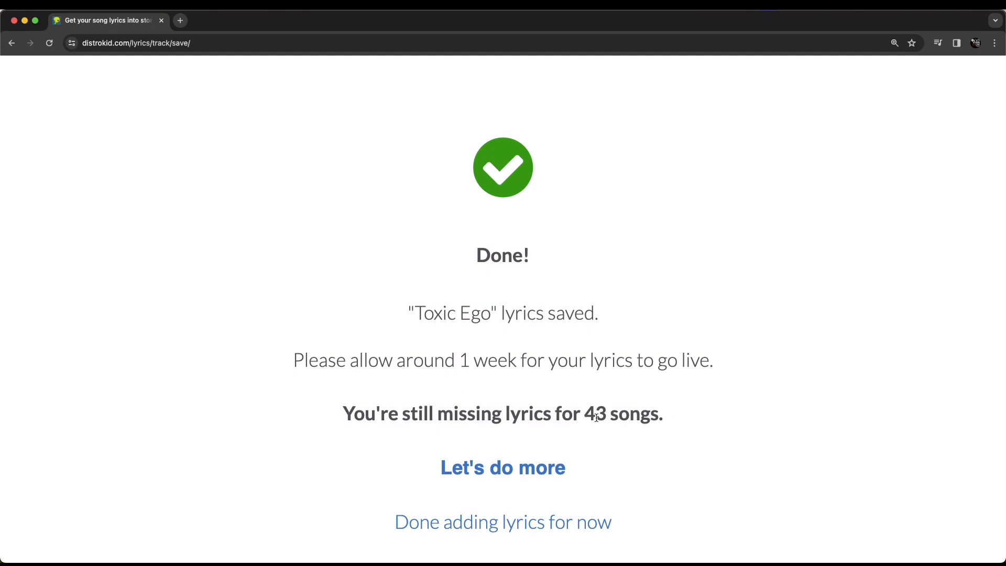
mouse_move(503, 467)
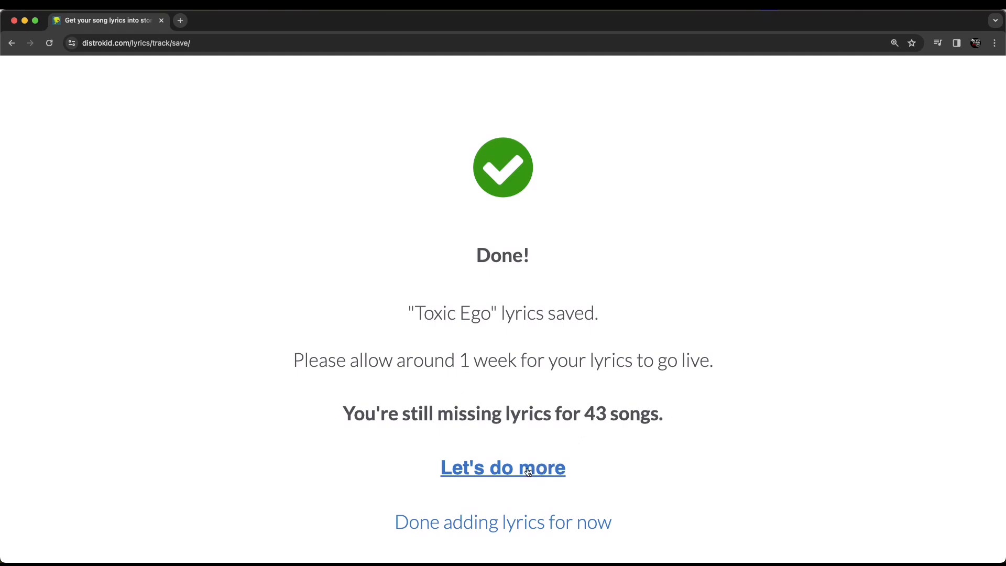
Step: From 'Let's do more', scroll the song list to Sin and open its Plain lyrics form
left_click(502, 467)
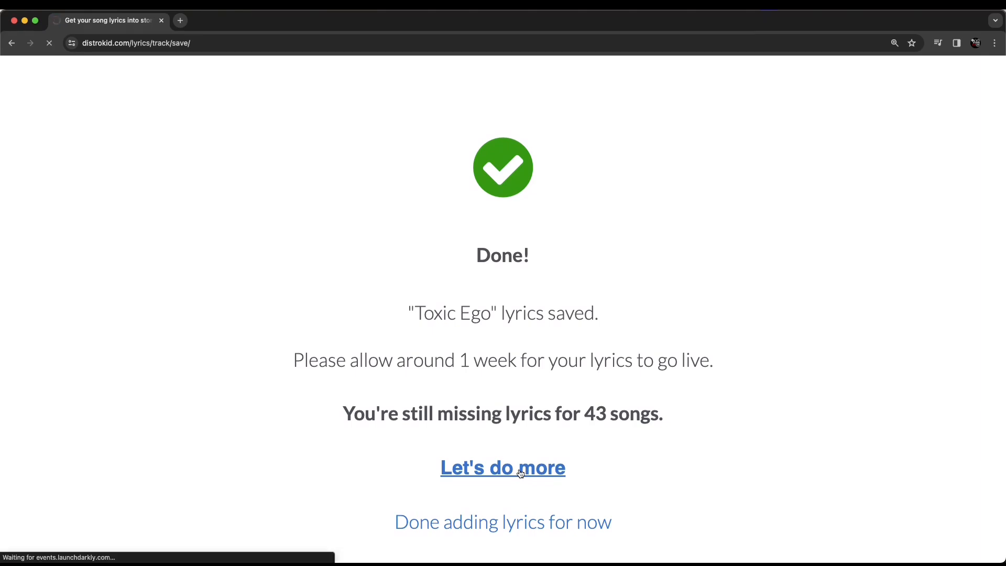
left_click(503, 467)
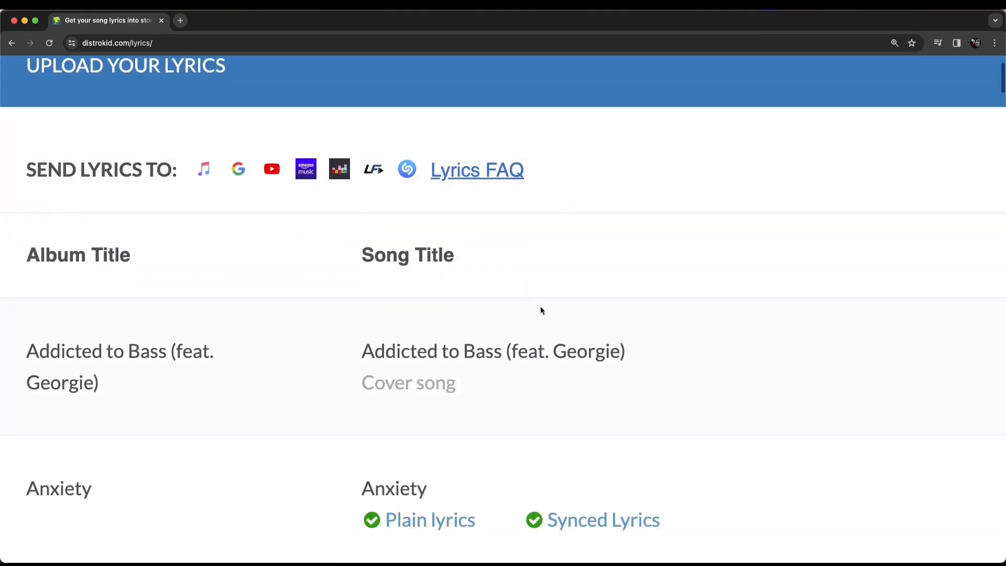
scroll("down", 3)
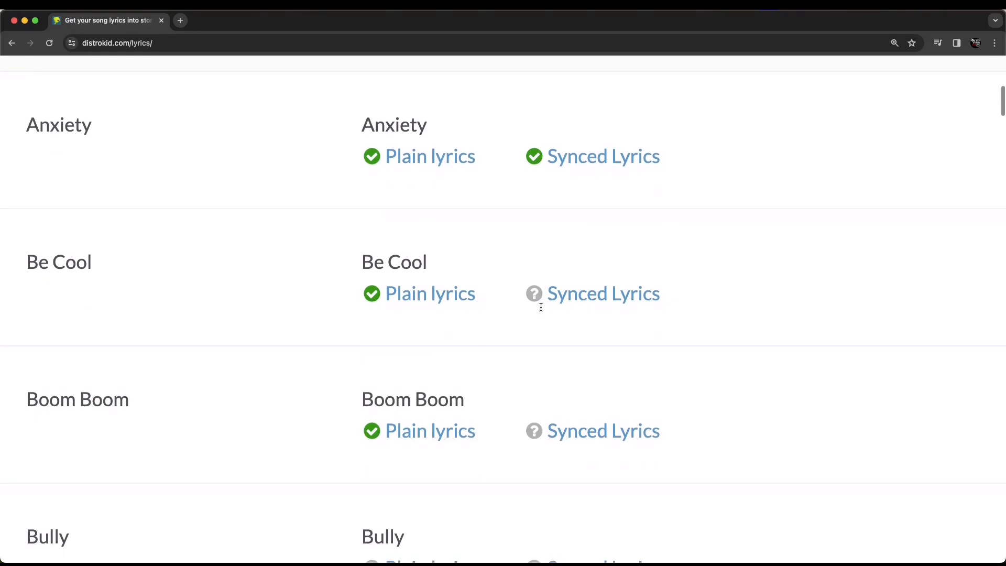
scroll("down", 3)
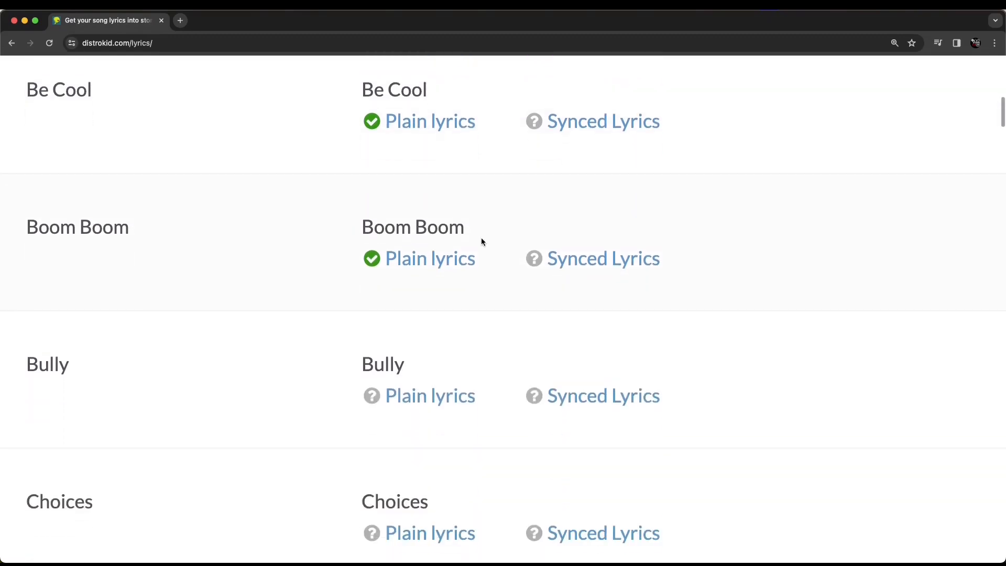
scroll("down", 3)
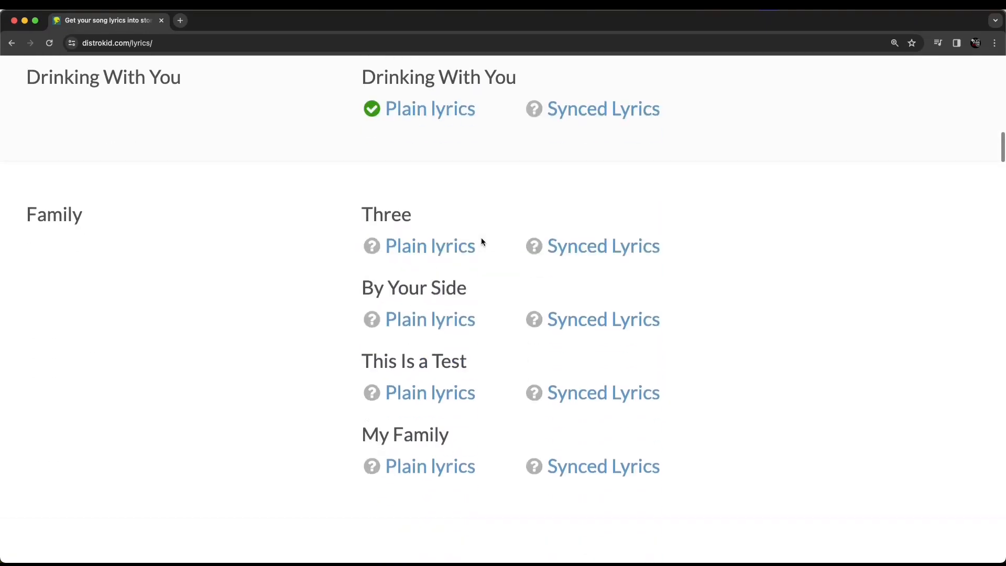
scroll("down", 3)
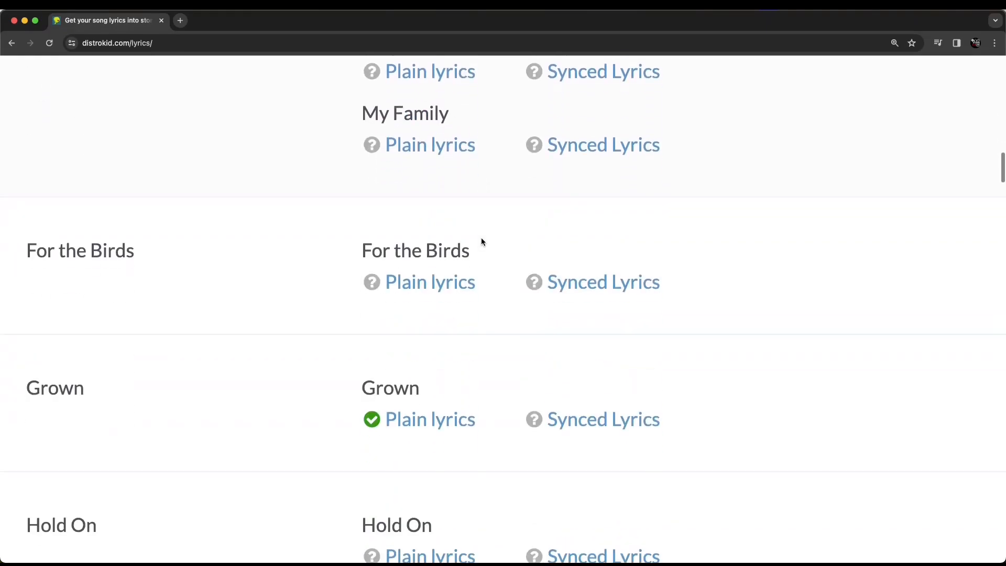
scroll("down", 3)
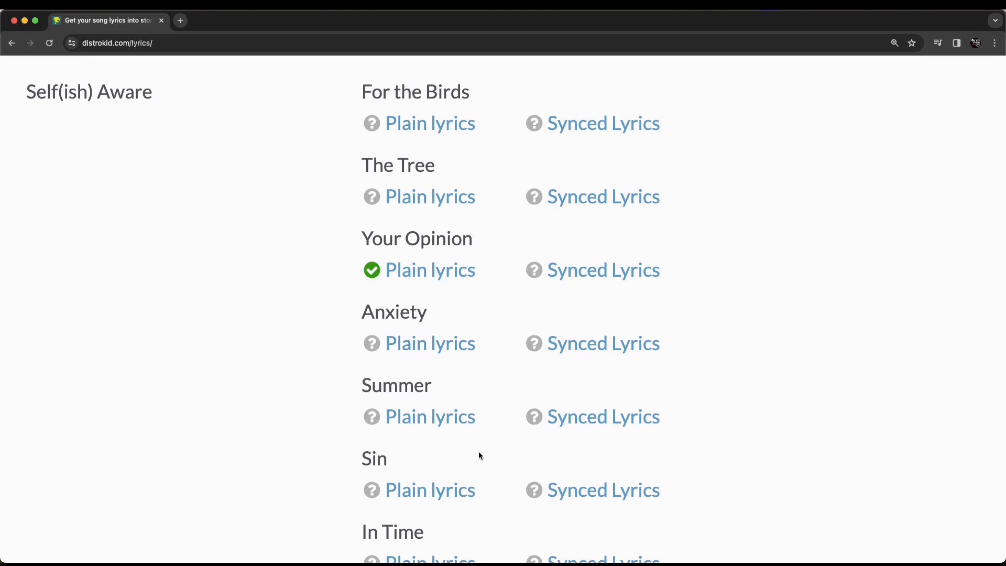
mouse_move(429, 491)
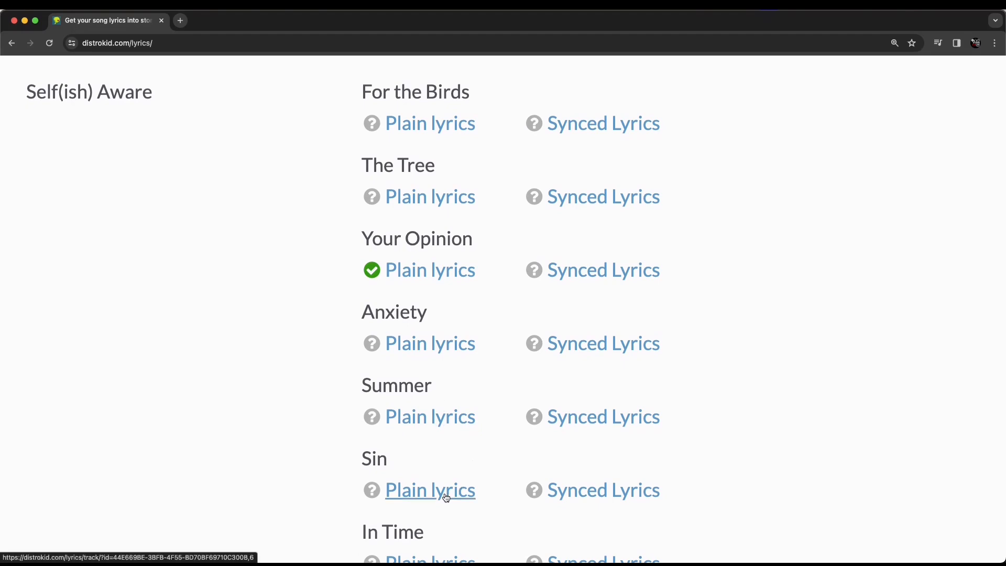
mouse_move(442, 497)
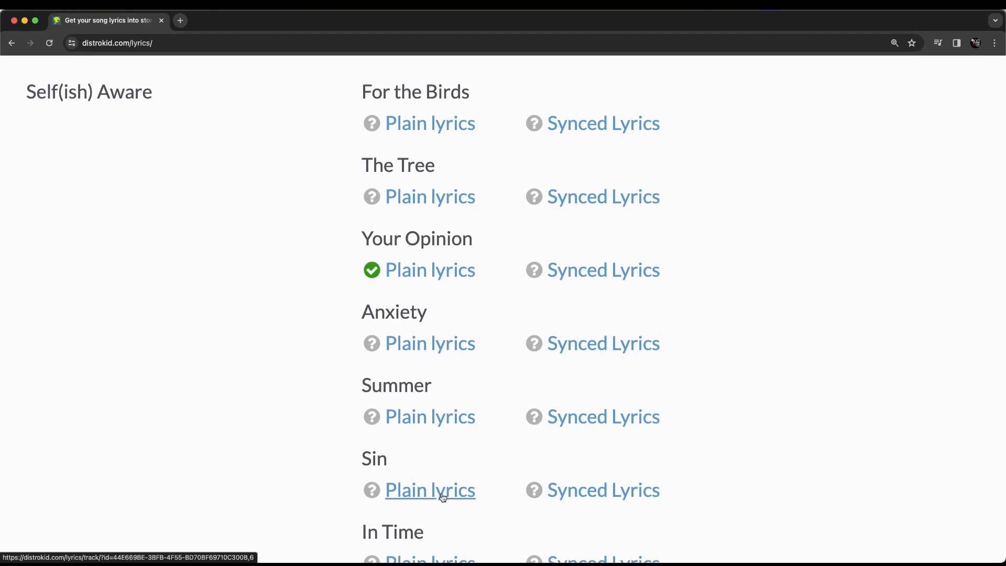
left_click(430, 490)
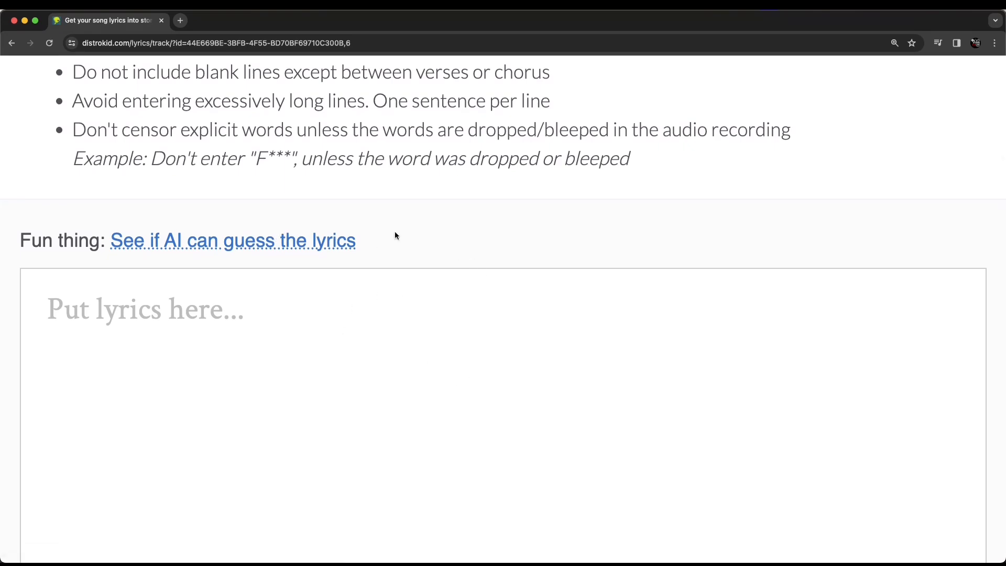
Step: Have AI guess Sin's lyrics, then dismiss the generated-lyrics message
left_click(232, 240)
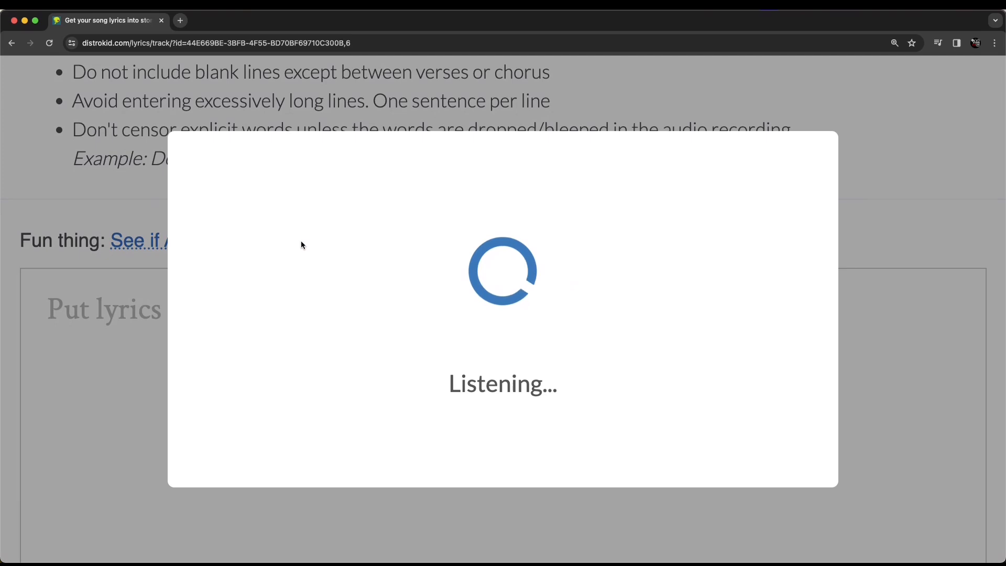
mouse_move(829, 249)
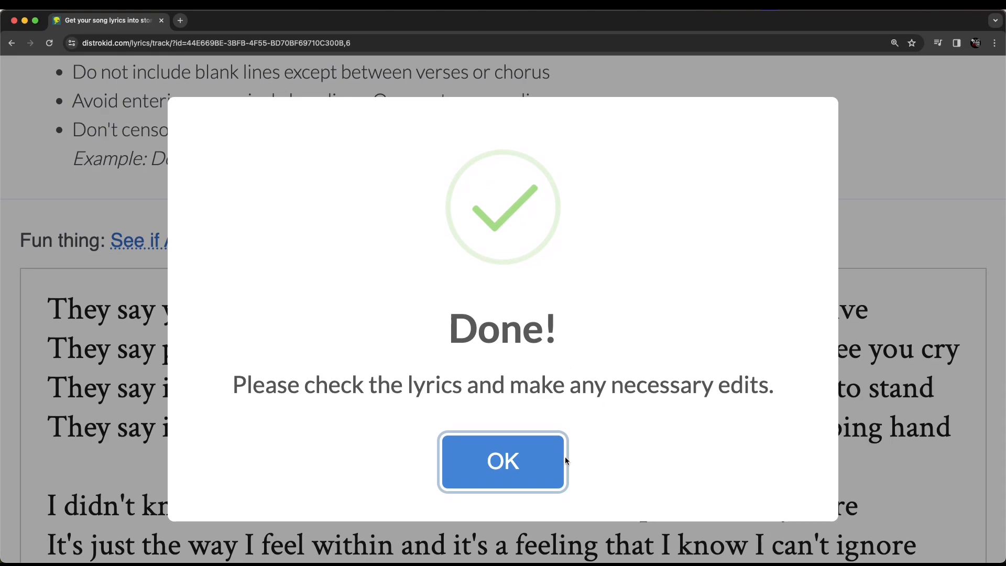
left_click(502, 461)
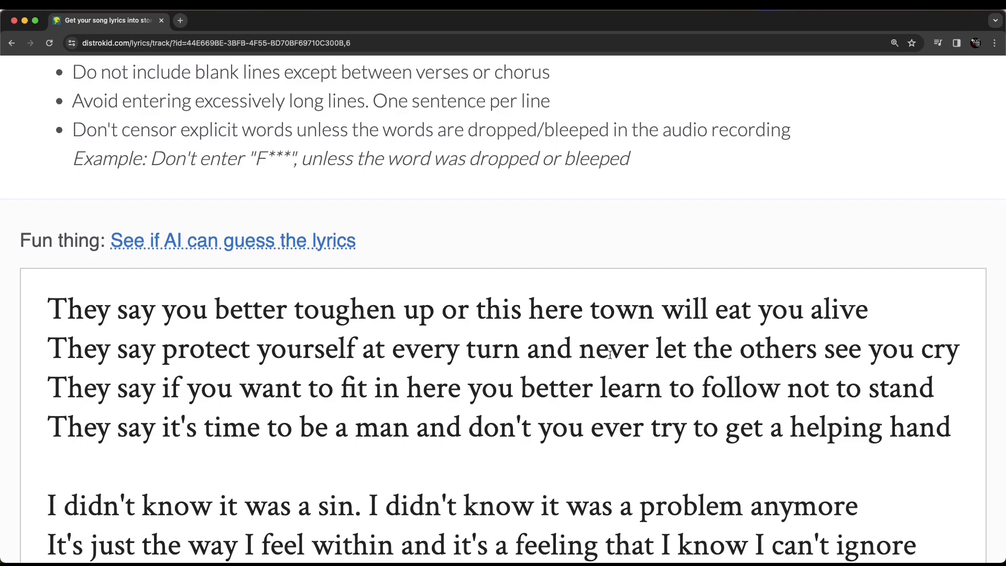
mouse_move(389, 354)
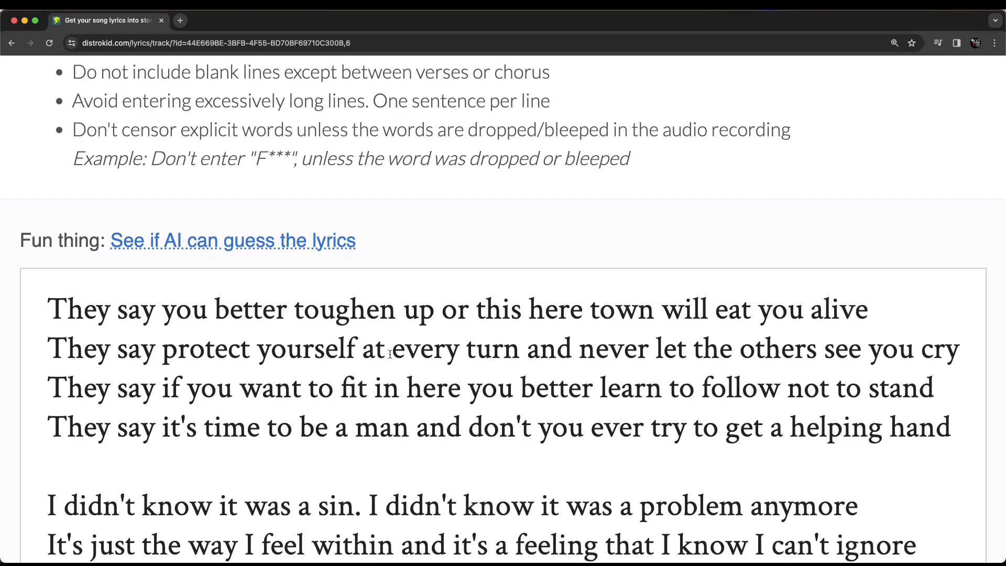
scroll("down", 3)
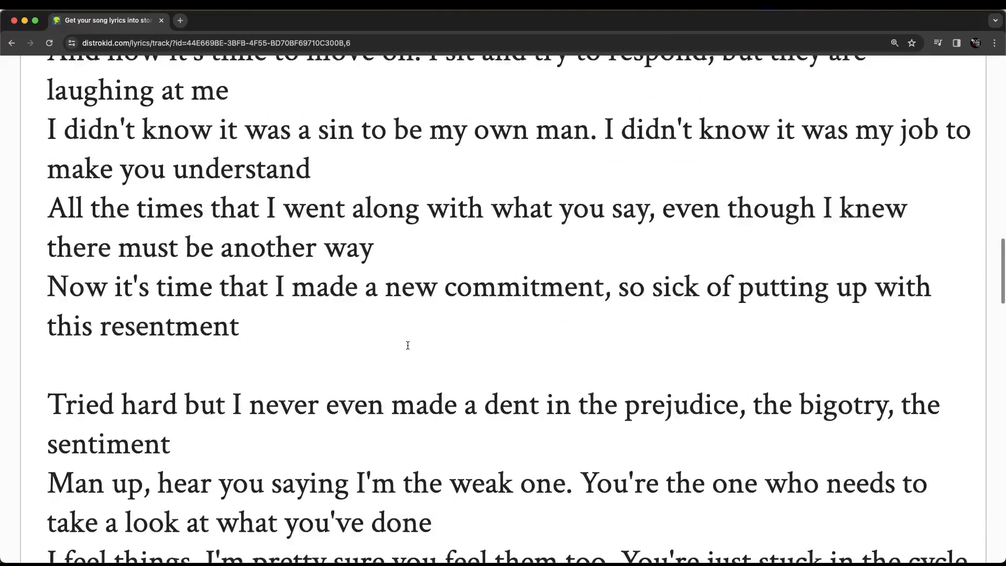
scroll("down", 3)
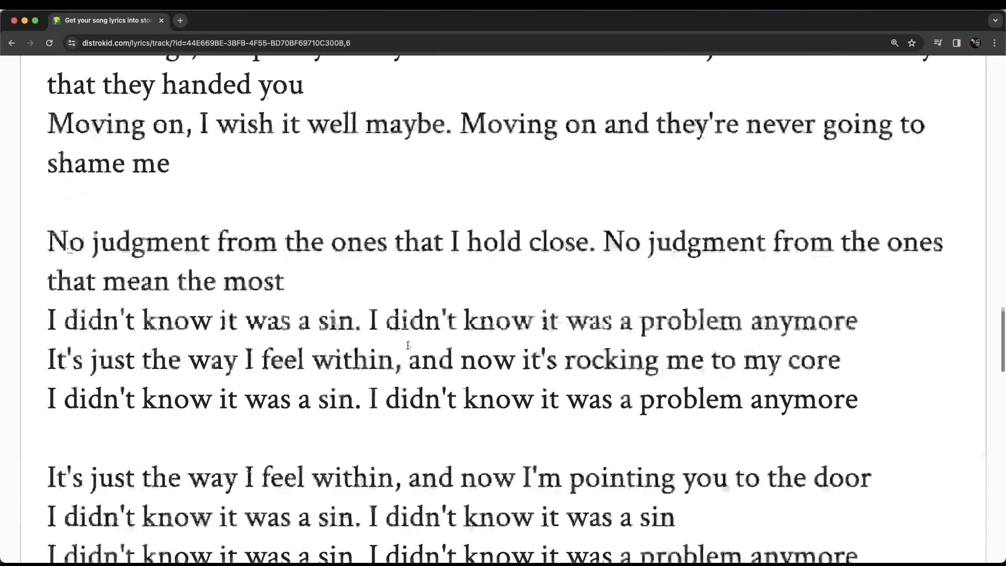
scroll("up", 3)
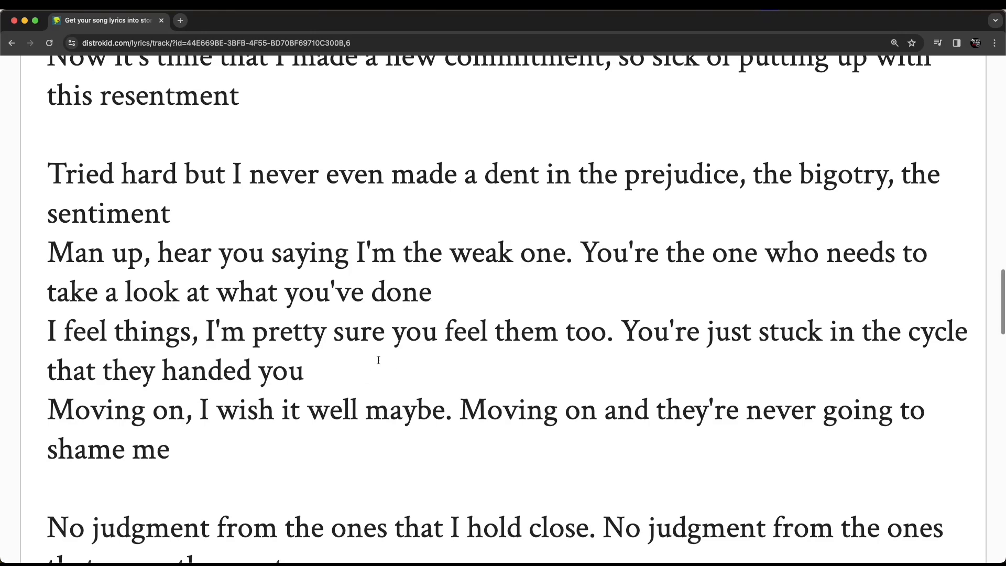
scroll("down", 3)
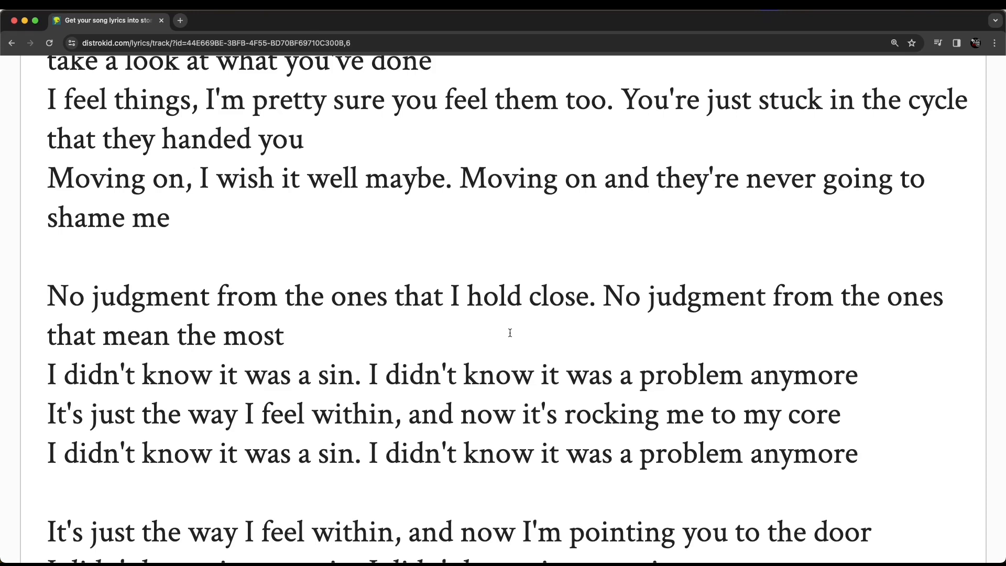
mouse_move(461, 340)
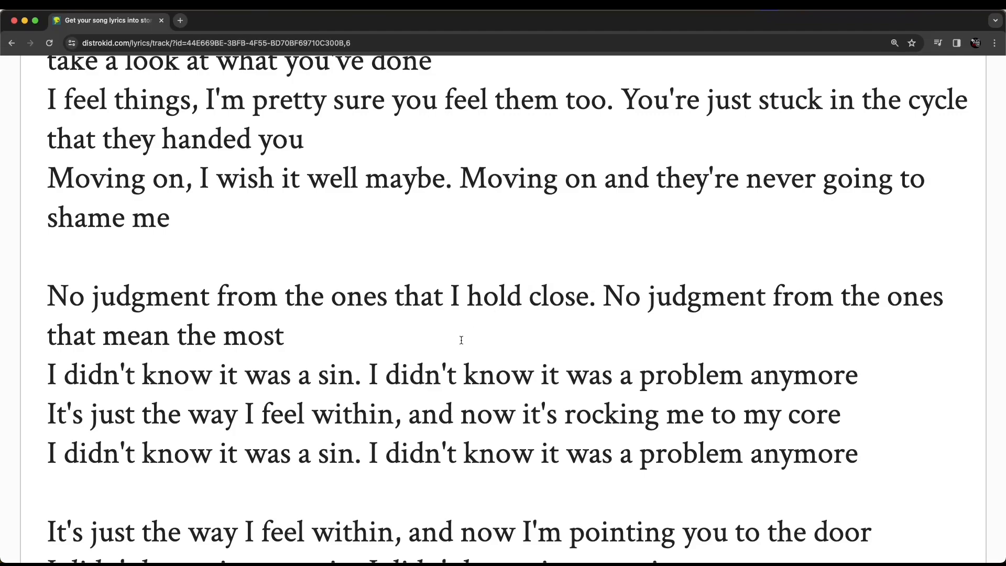
scroll("up", 3)
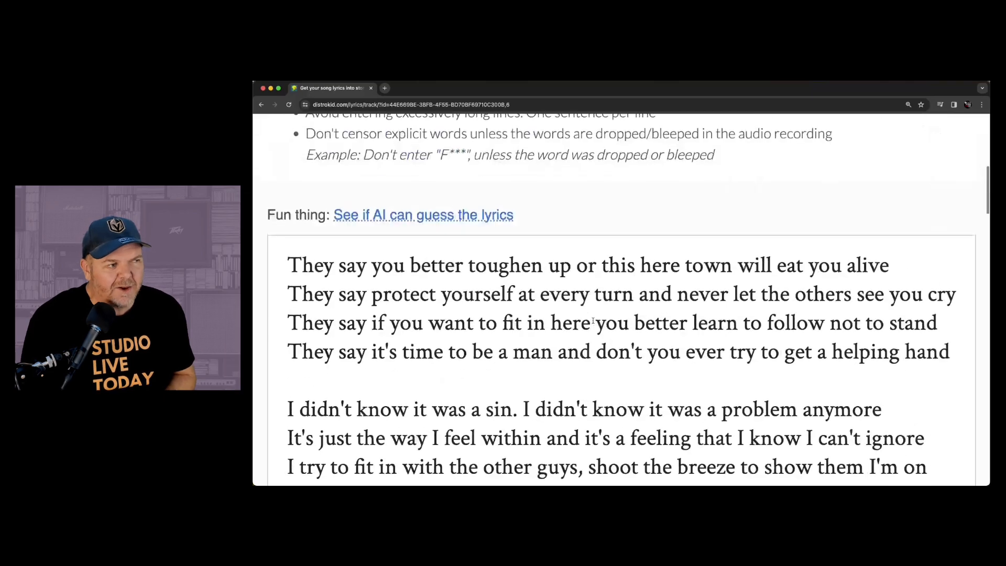
scroll("up", 3)
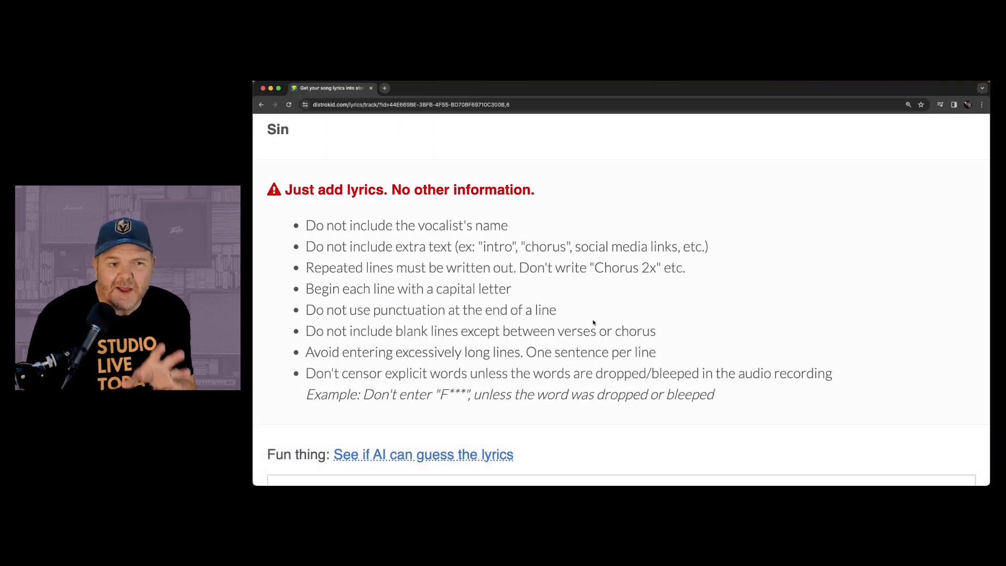
scroll("down", 3)
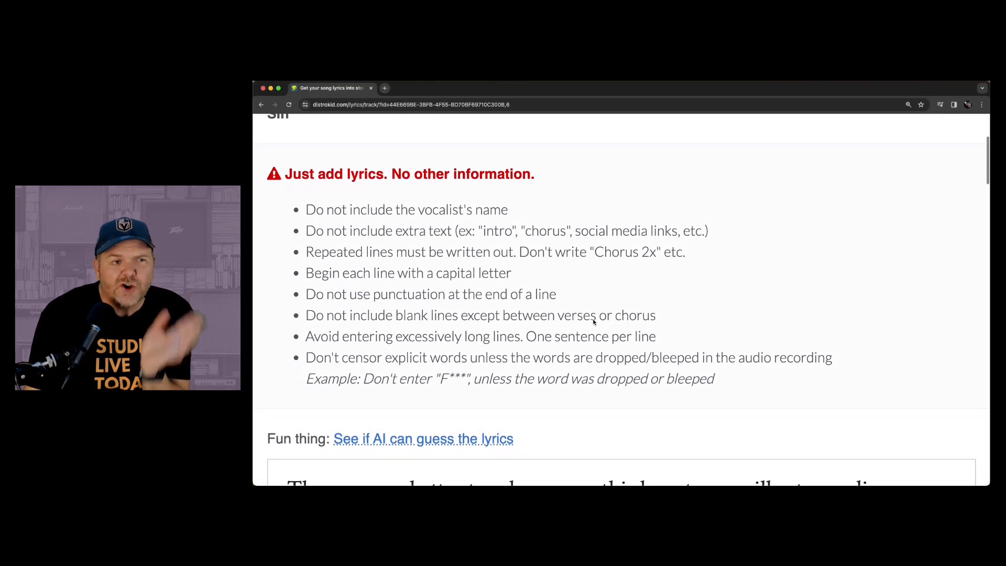